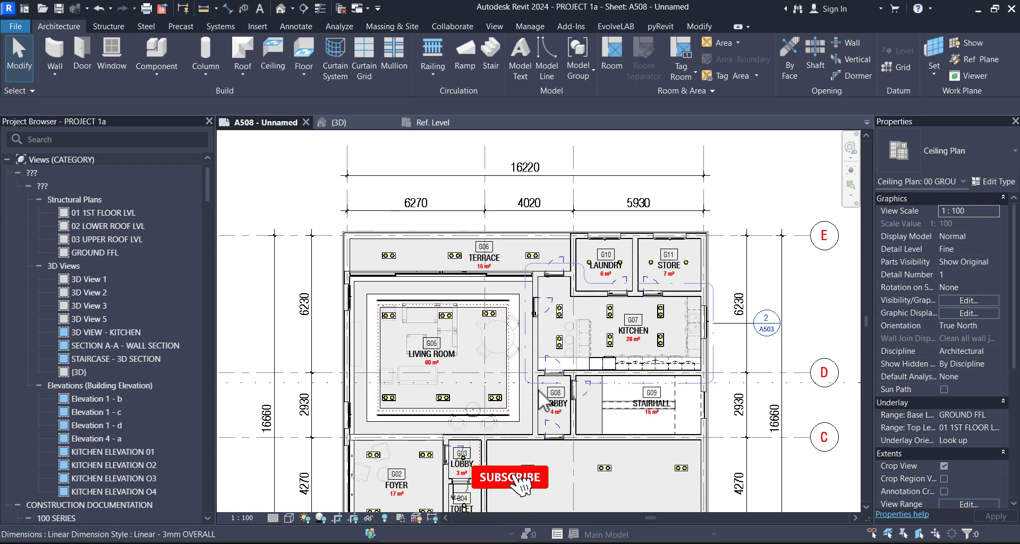
Inspect the G06 terrace ceiling and light fittings on the ceiling plan before annotating
left_click(509, 477)
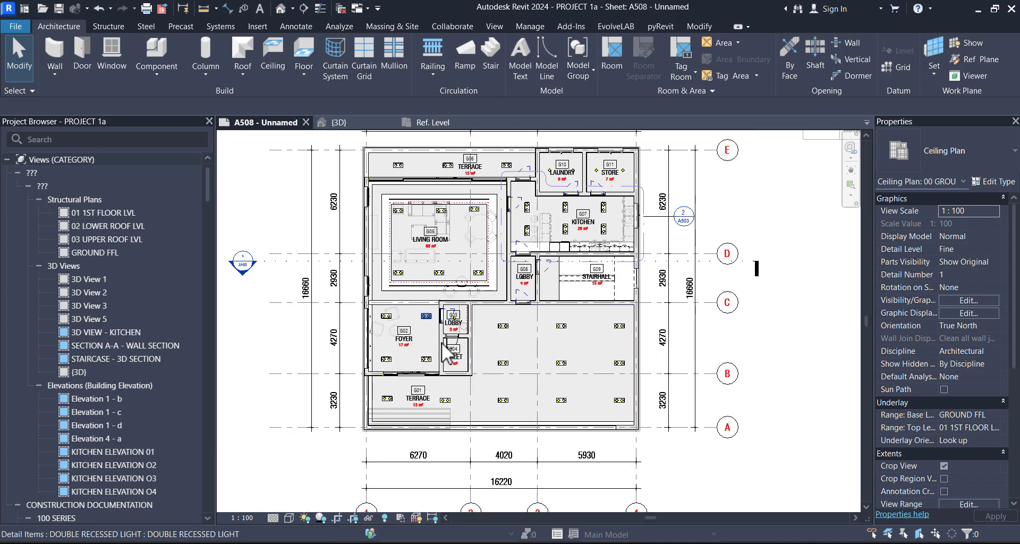
scroll("up", 3)
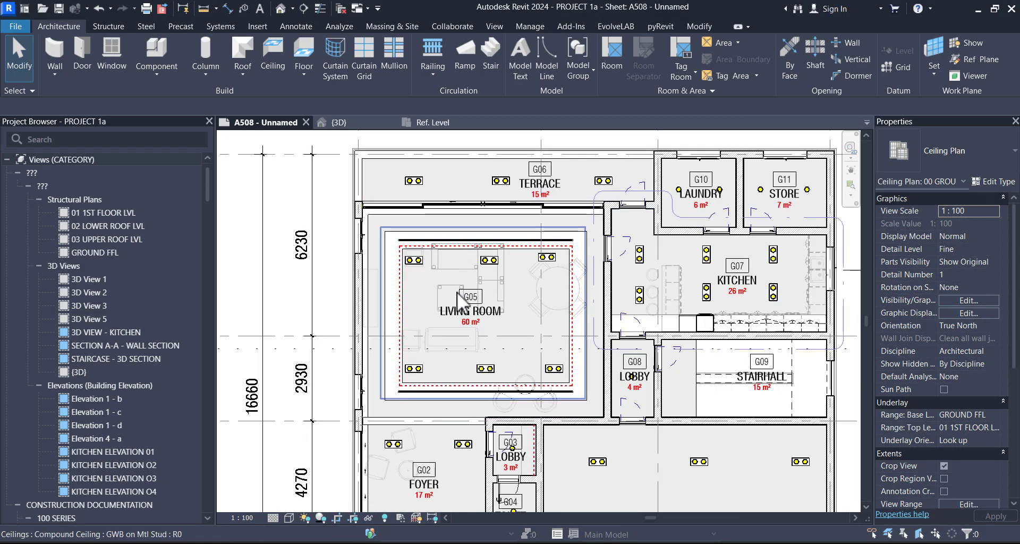
mouse_move(464, 358)
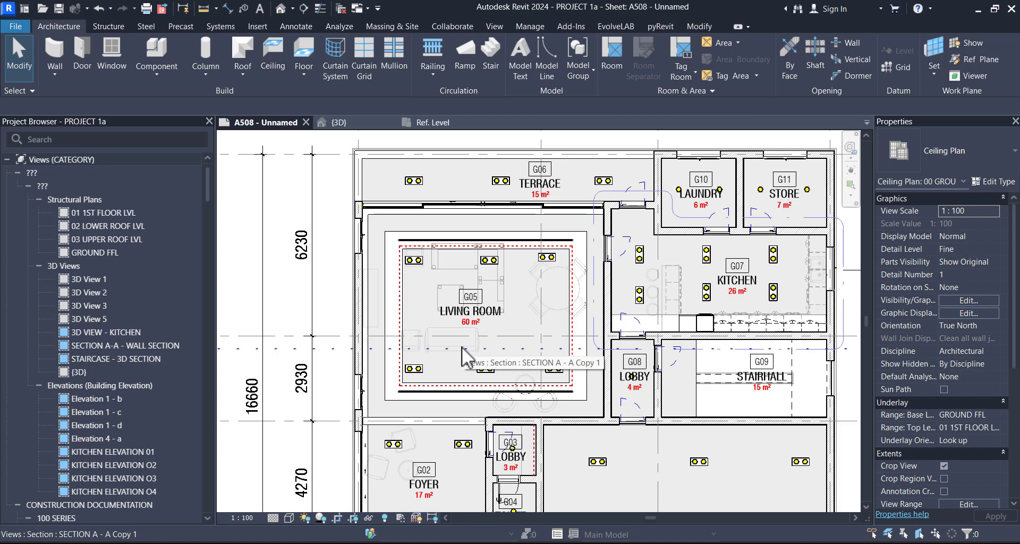
mouse_move(469, 357)
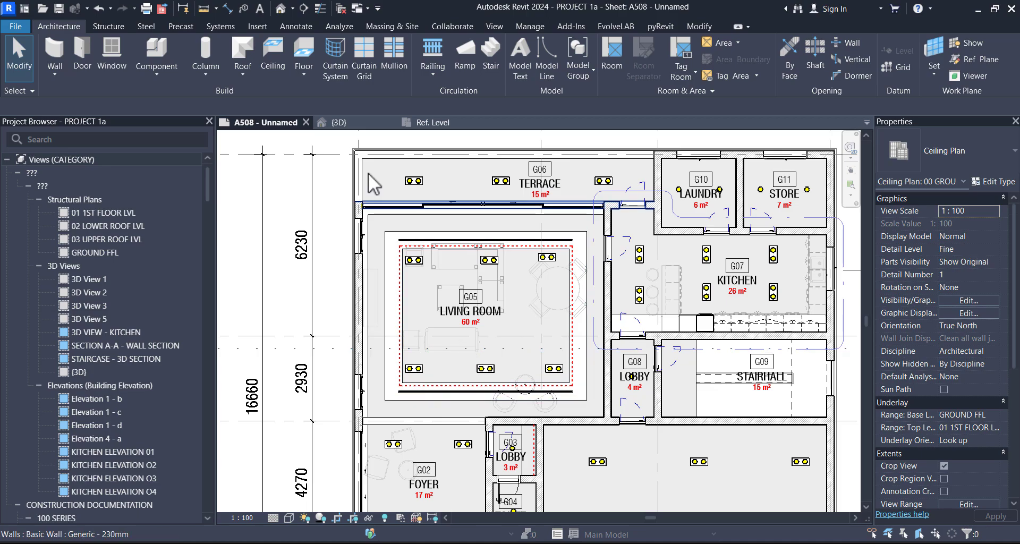
left_click(539, 184)
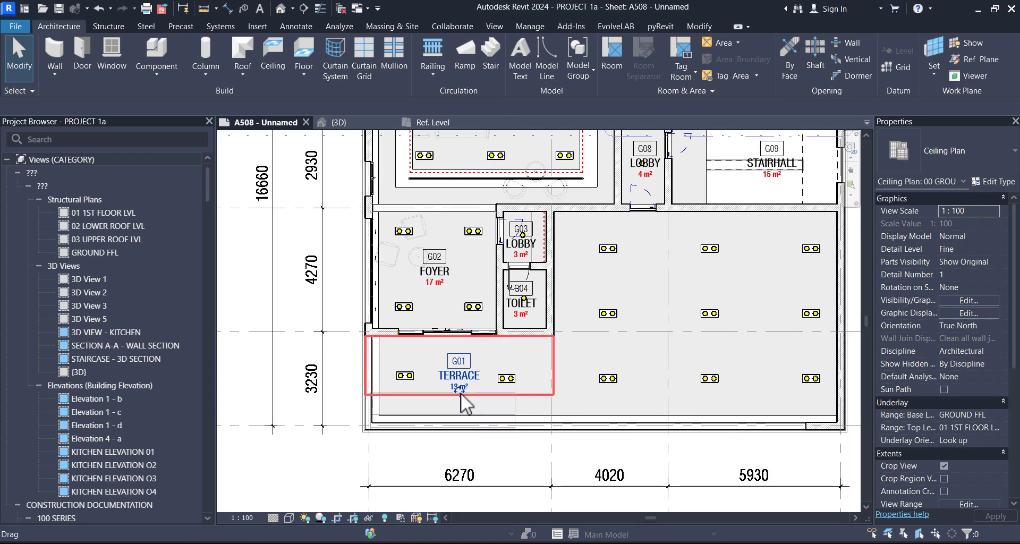
left_click(459, 358)
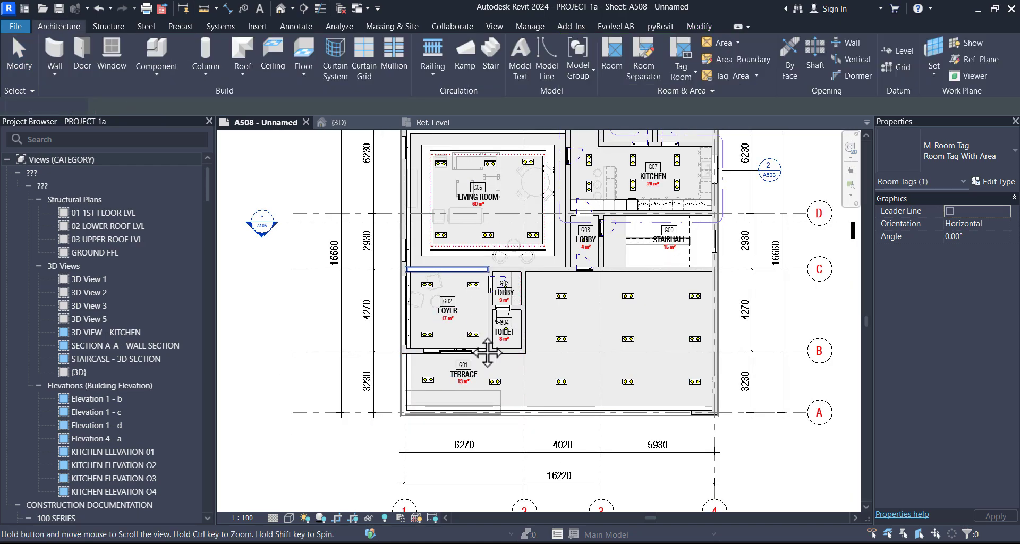
scroll("up", 3)
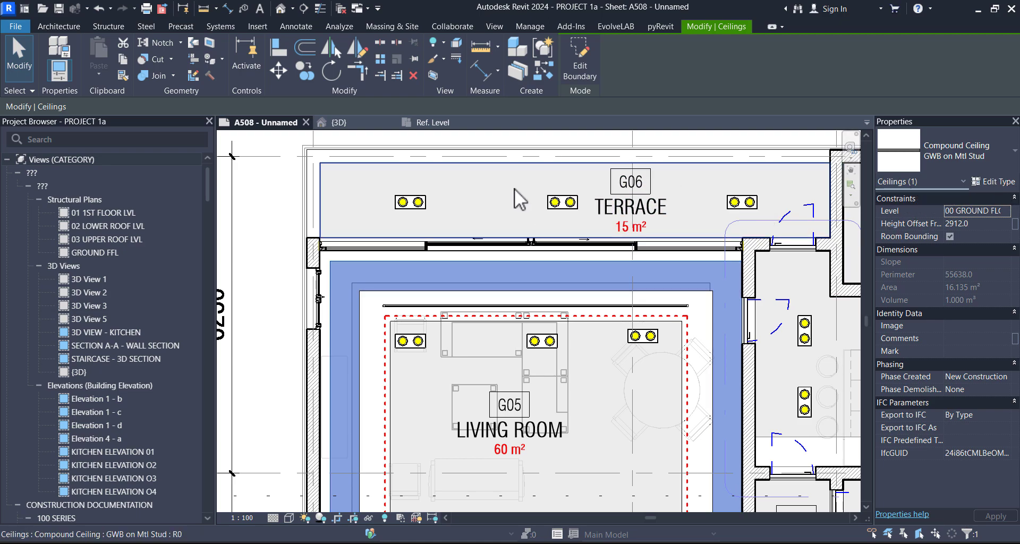
left_click(408, 202)
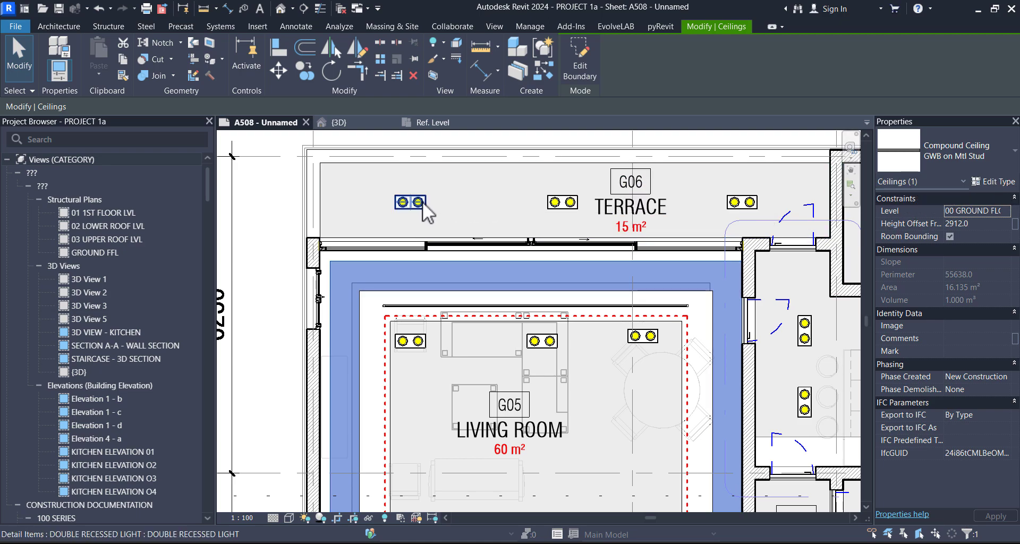
left_click(410, 202)
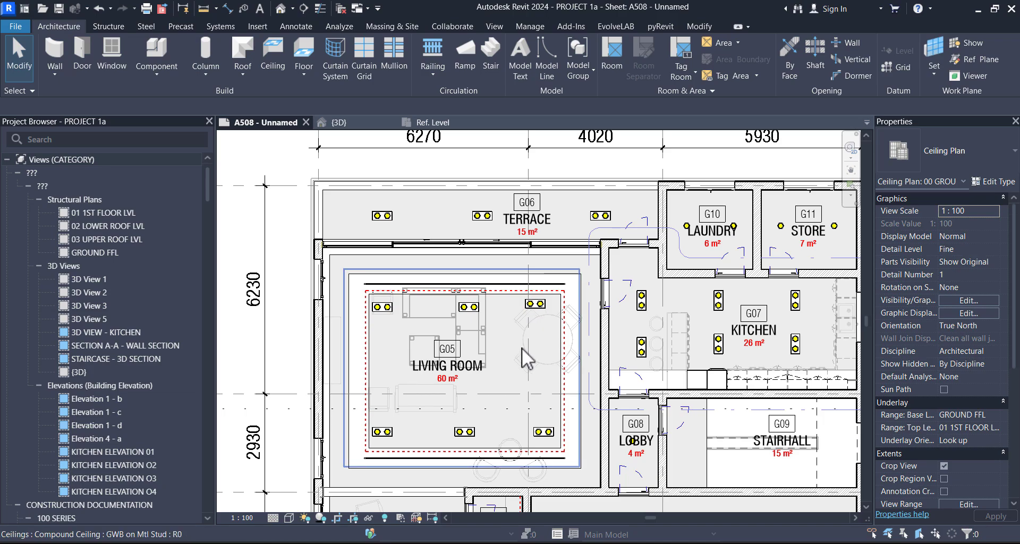
scroll("down", 3)
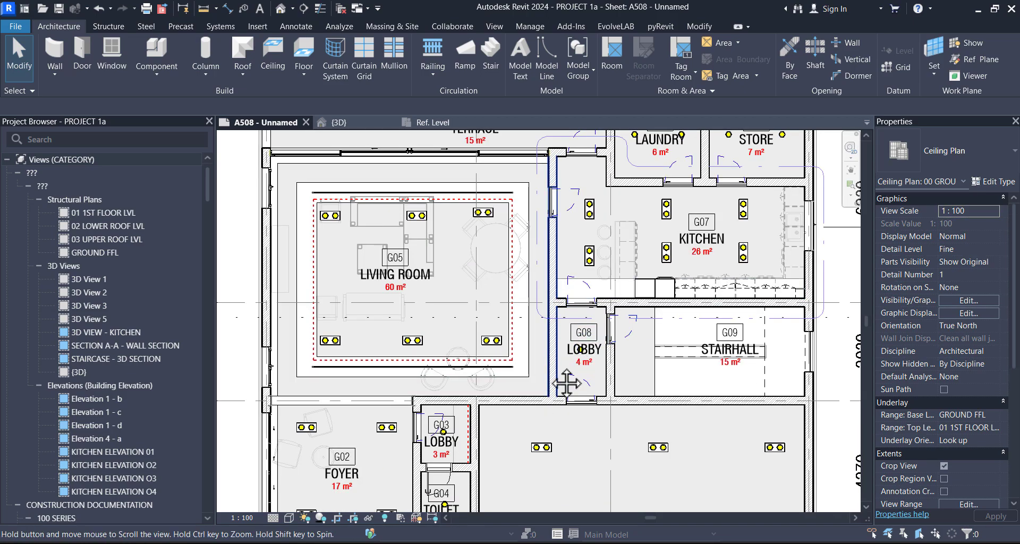
scroll("down", 3)
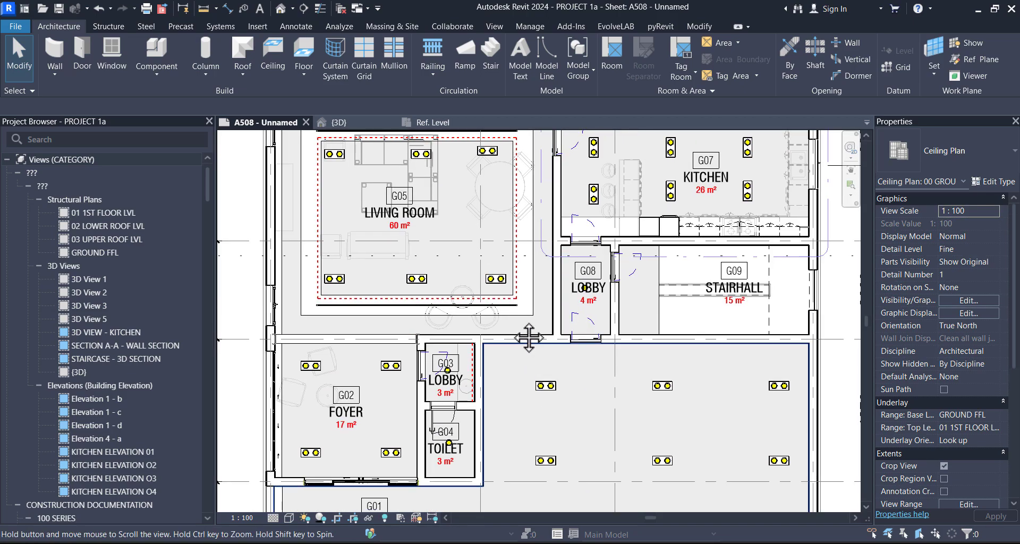
scroll("down", 3)
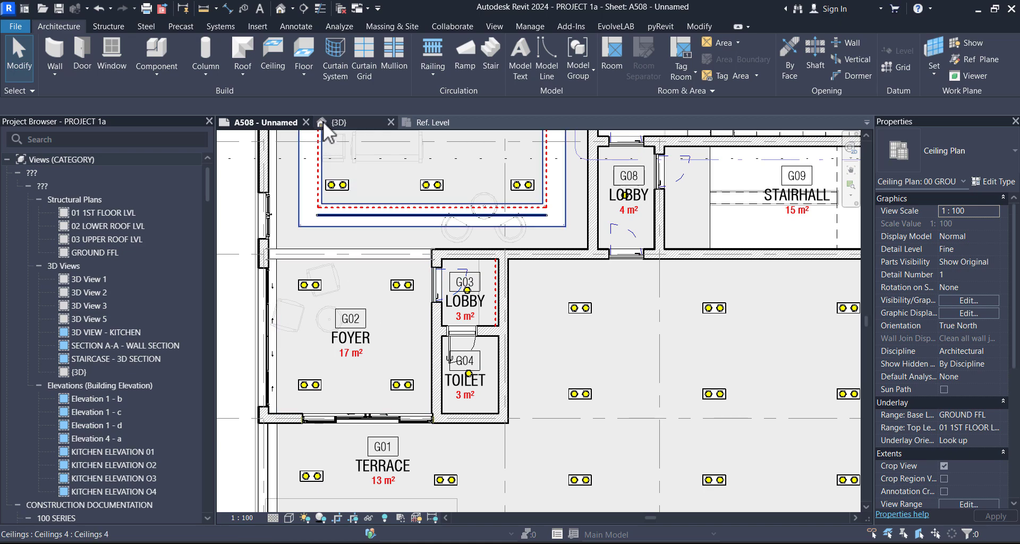
Place Target (Project) 2 spot elevations without leaders, starting with the living room ceiling height
left_click(295, 25)
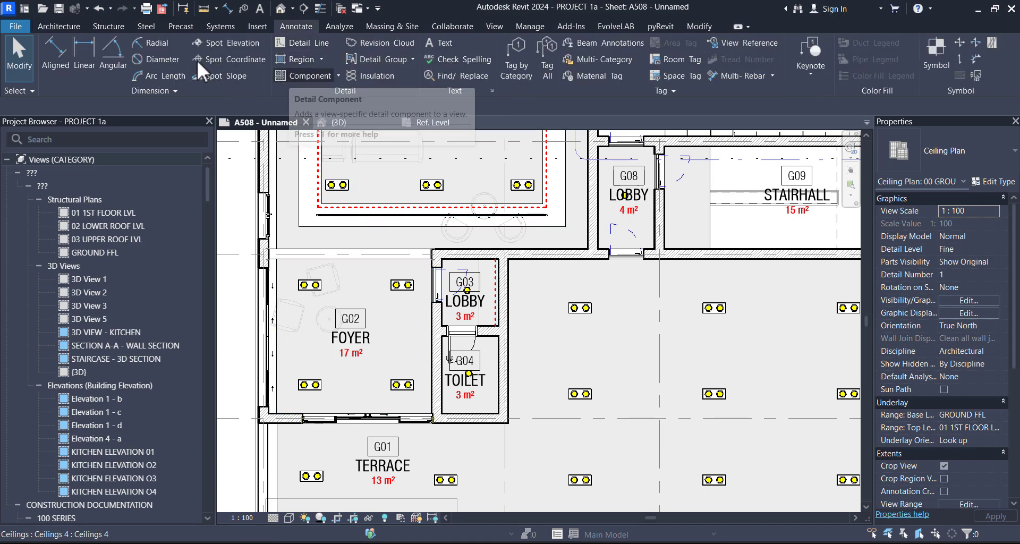
mouse_move(215, 78)
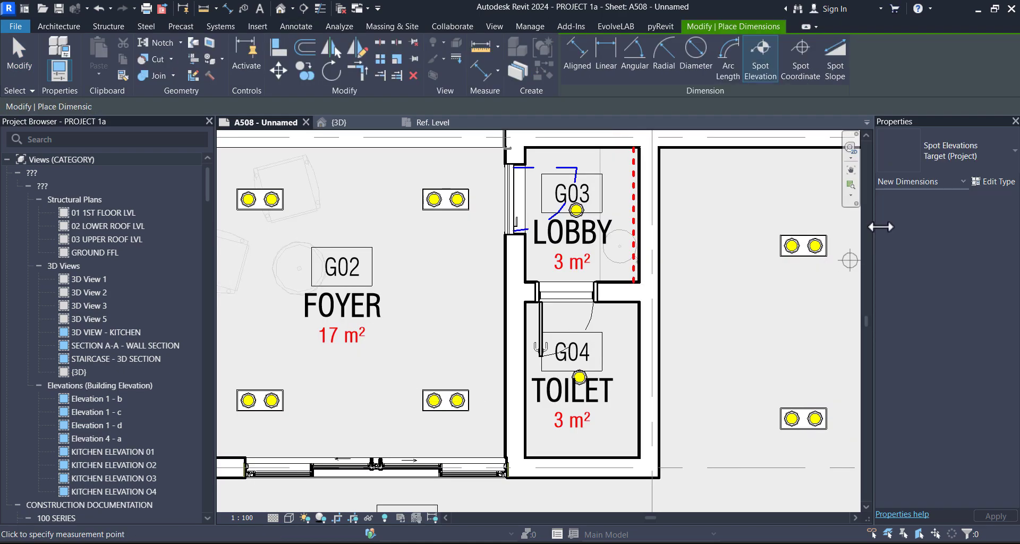
left_click(759, 57)
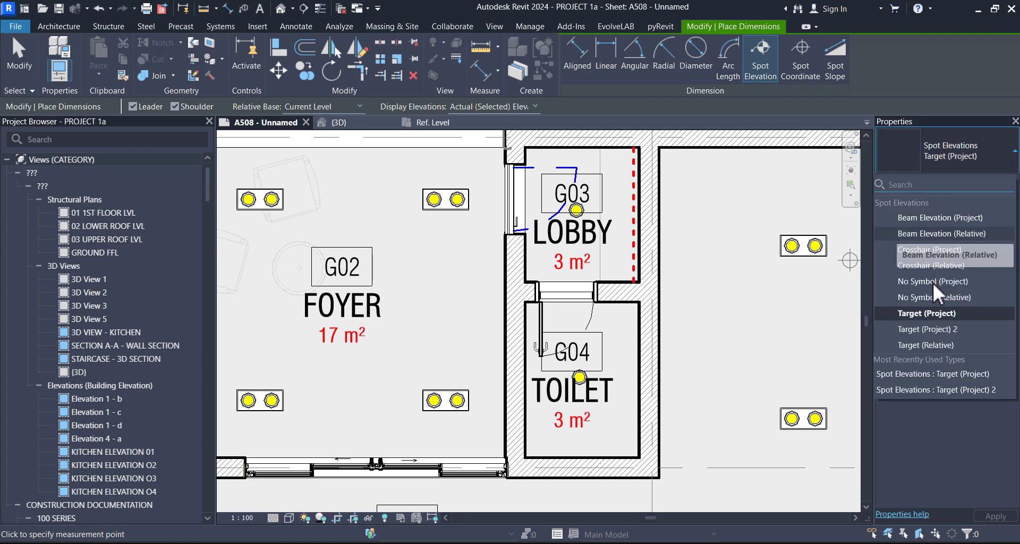
mouse_move(892, 330)
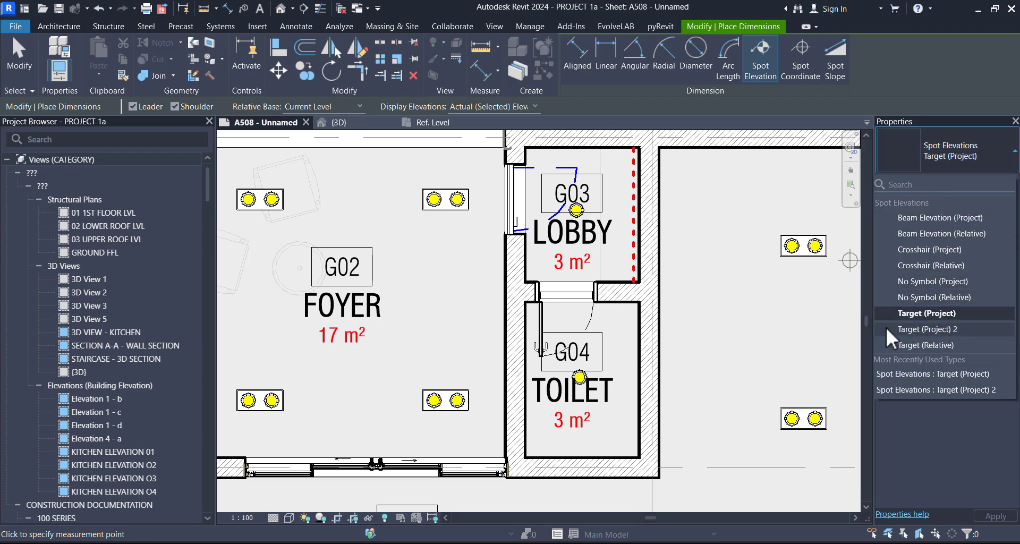
left_click(932, 329)
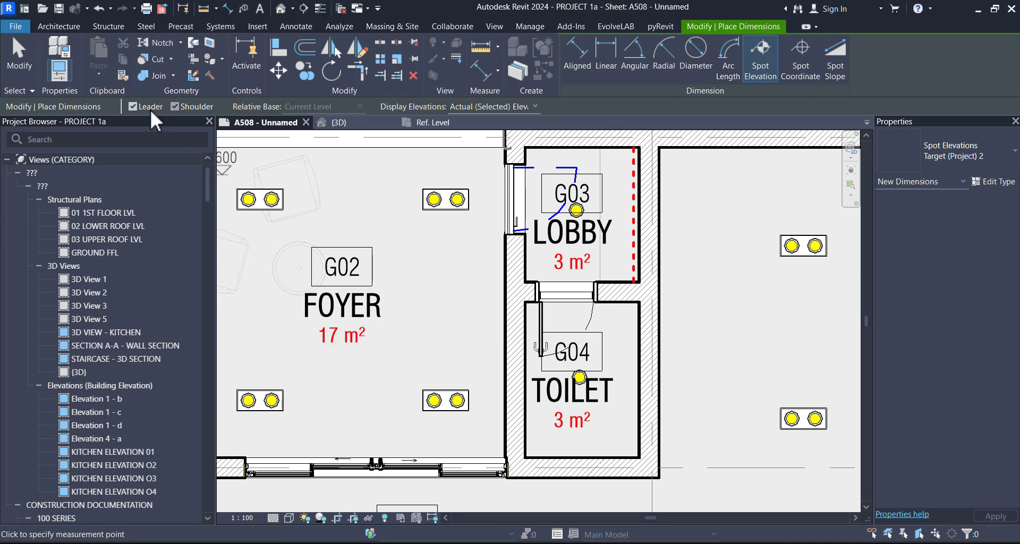
left_click(133, 106)
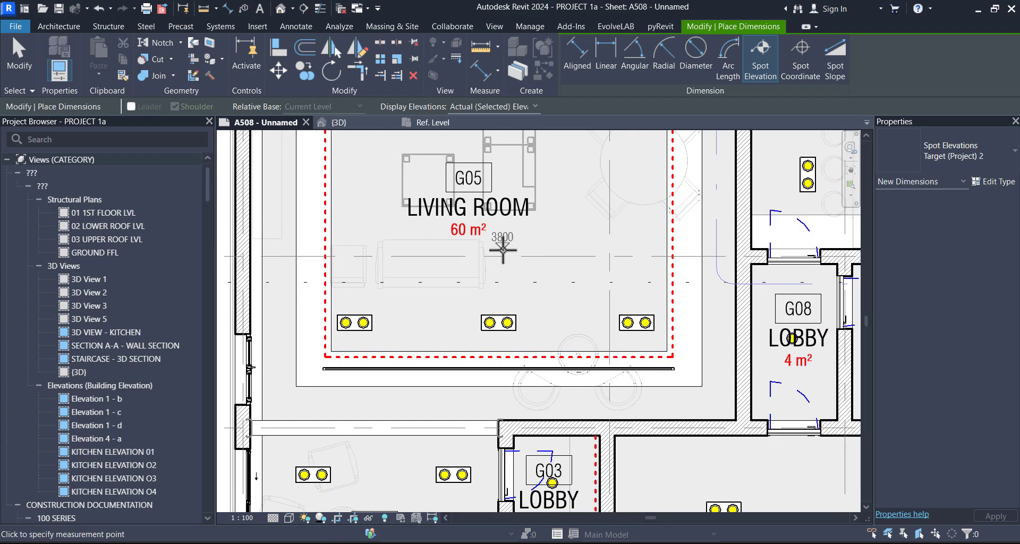
left_click(528, 242)
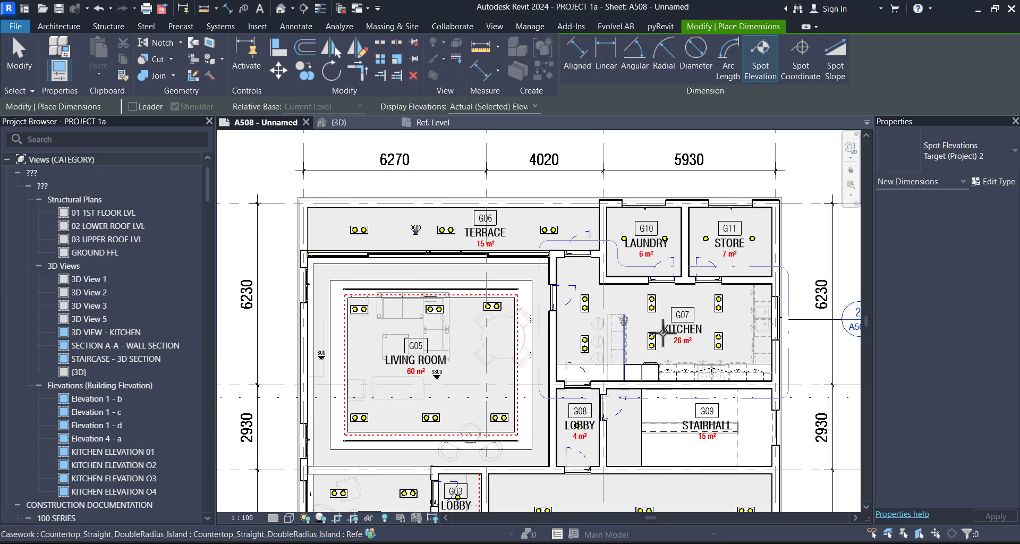
scroll("up", 3)
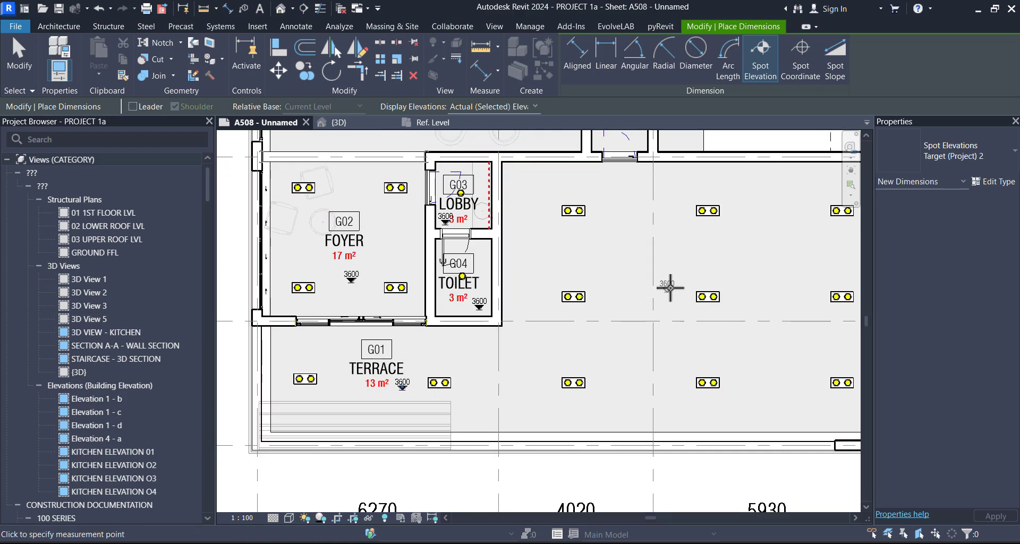
scroll("down", 3)
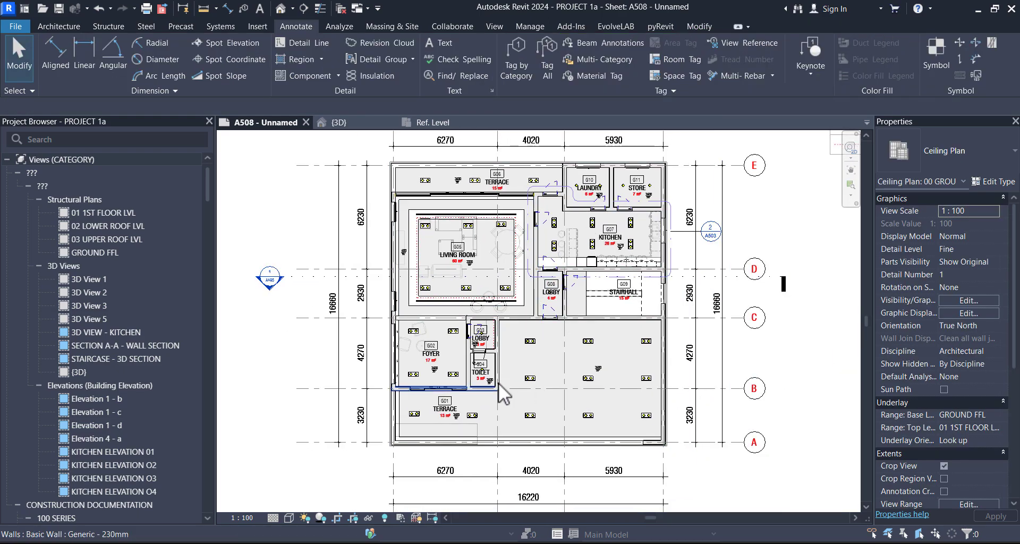
Switch the foyer 670 / 2600 / 755 dimension string to the INTERIOR style
scroll("up", 3)
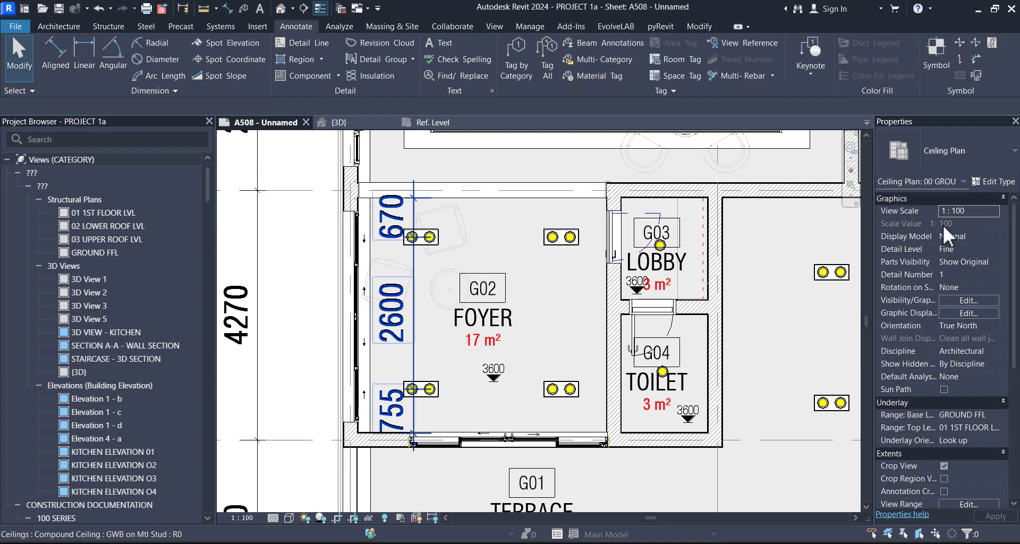
left_click(393, 311)
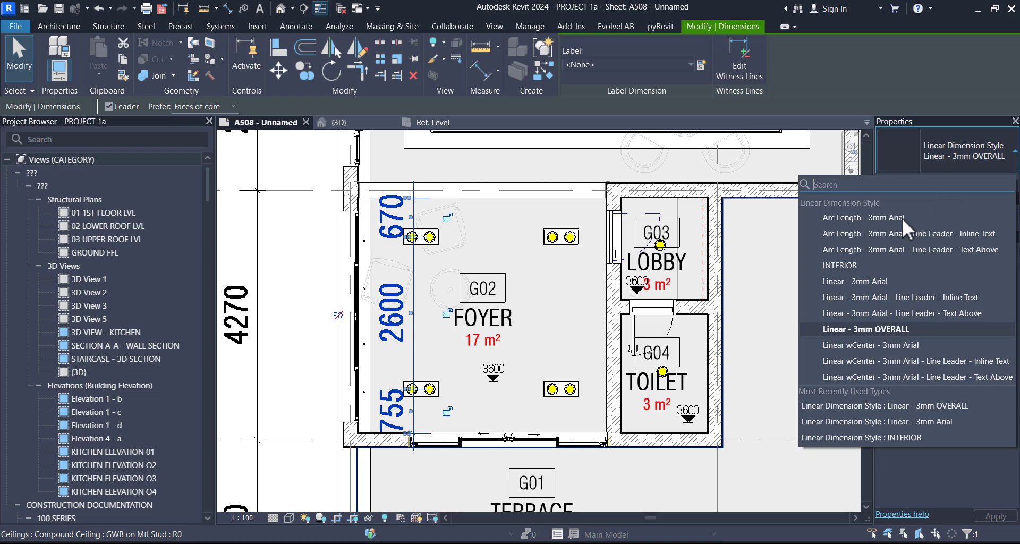
left_click(867, 329)
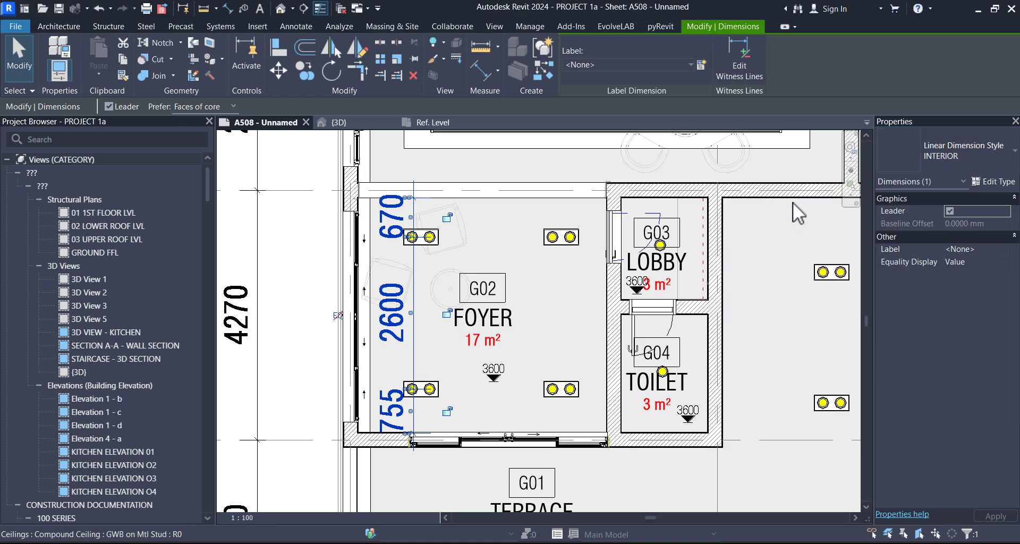
left_click(944, 156)
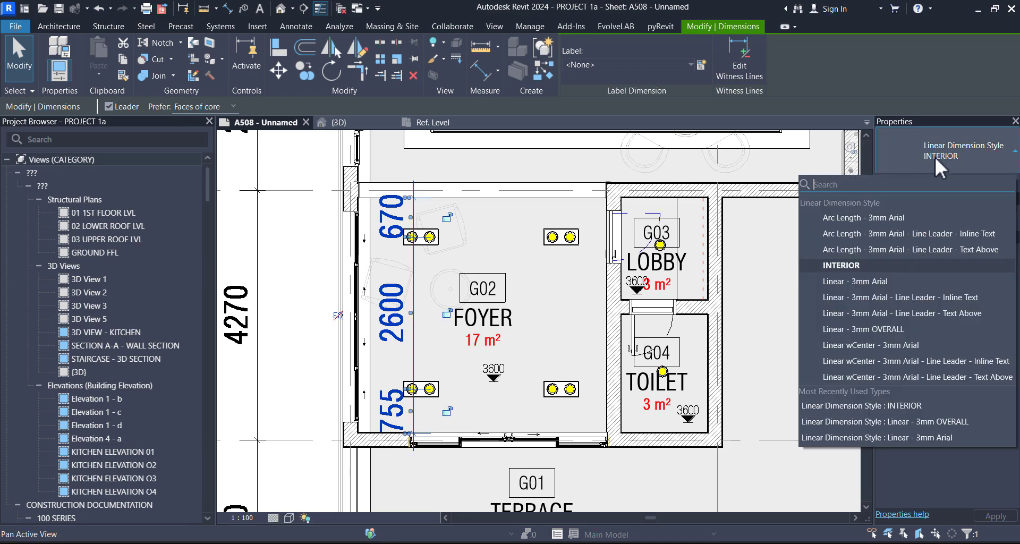
Change the foyer dimension string to the Linear - 3mm Arial type
left_click(863, 218)
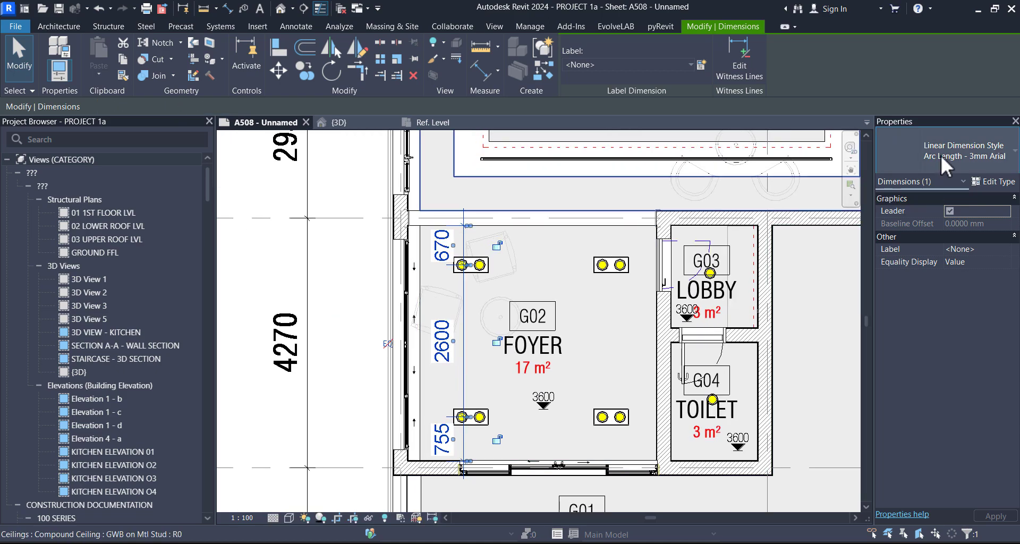
left_click(944, 156)
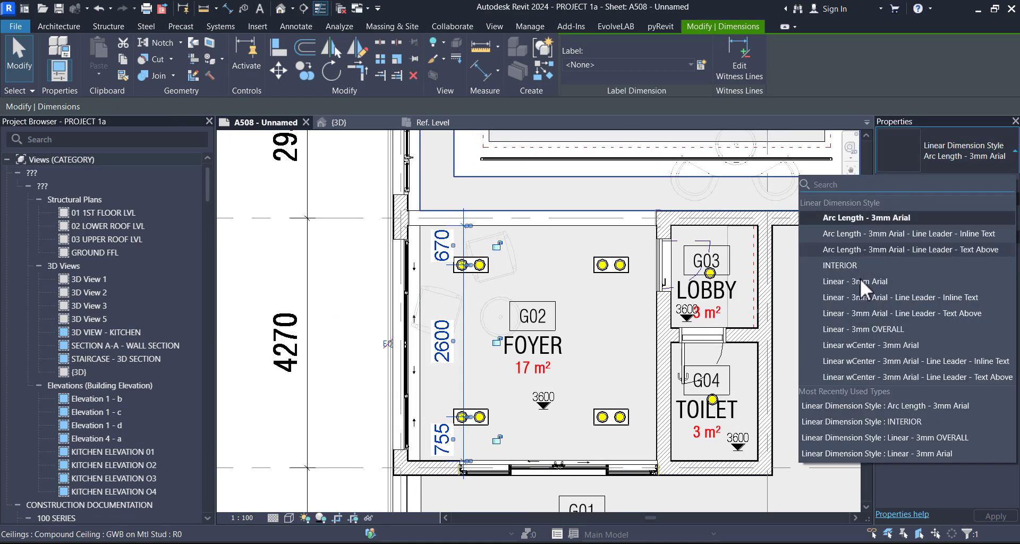
left_click(857, 282)
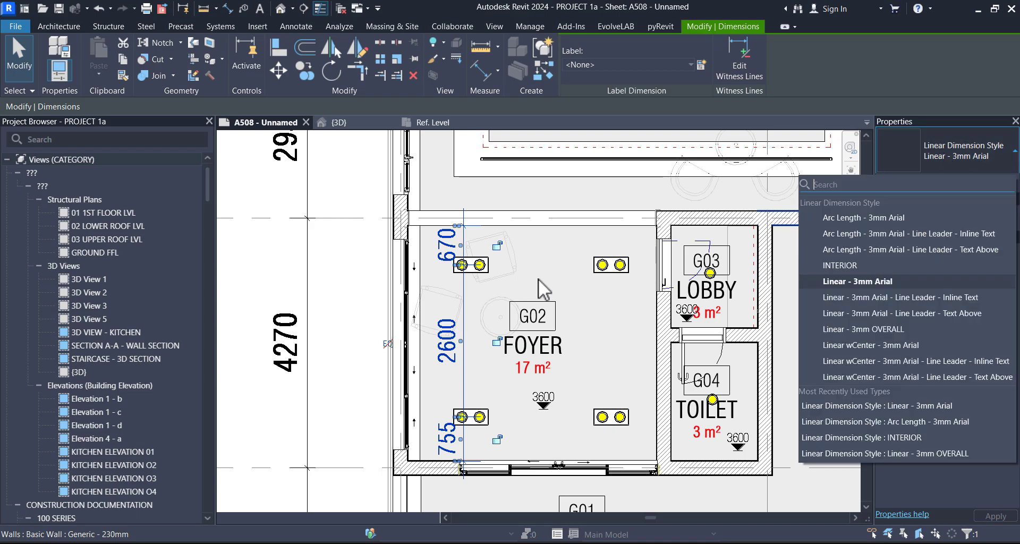
left_click(856, 282)
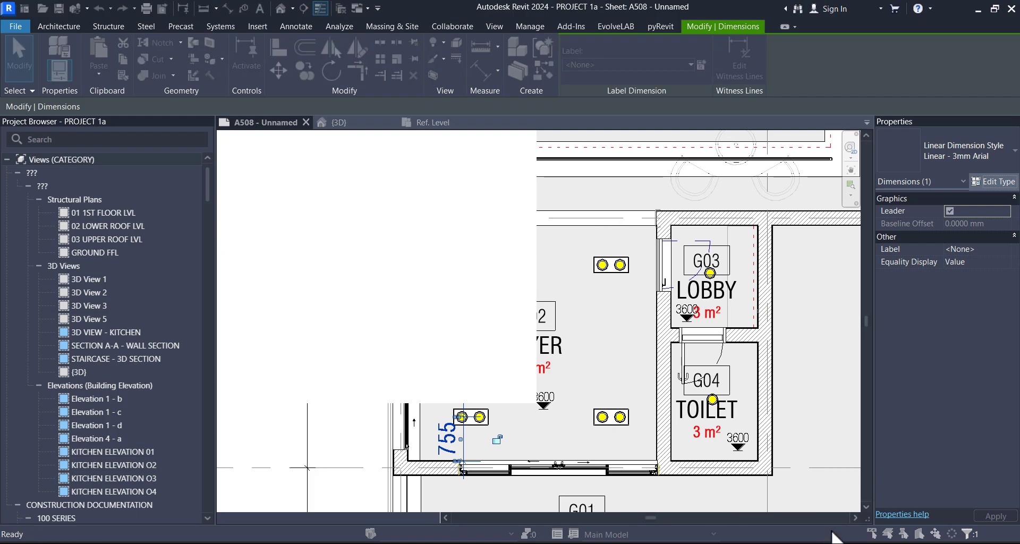
Duplicate the Arial dimension type as a new Linear - 3mm RCP type
left_click(994, 182)
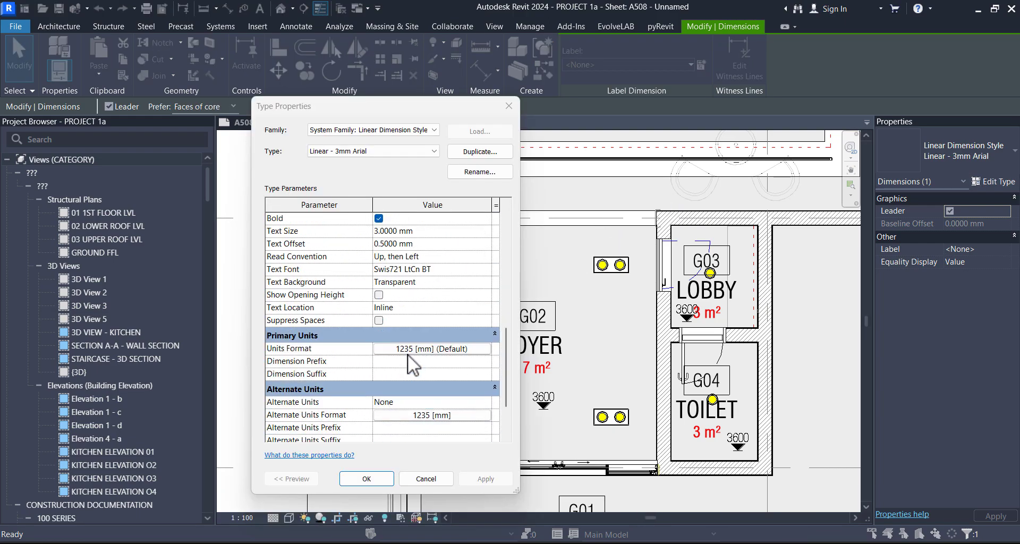
scroll("up", 3)
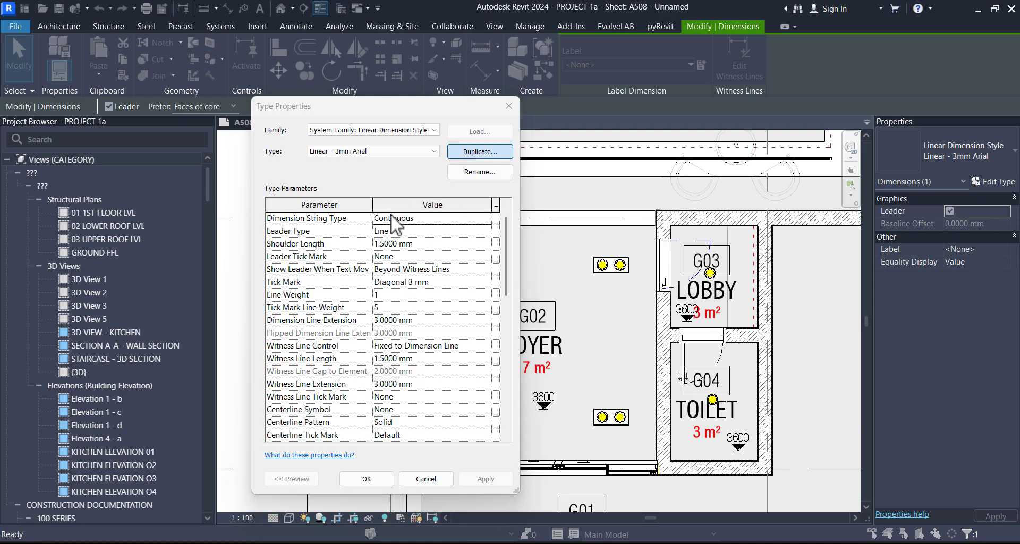
left_click(479, 151)
type("Linear - 3mm CP")
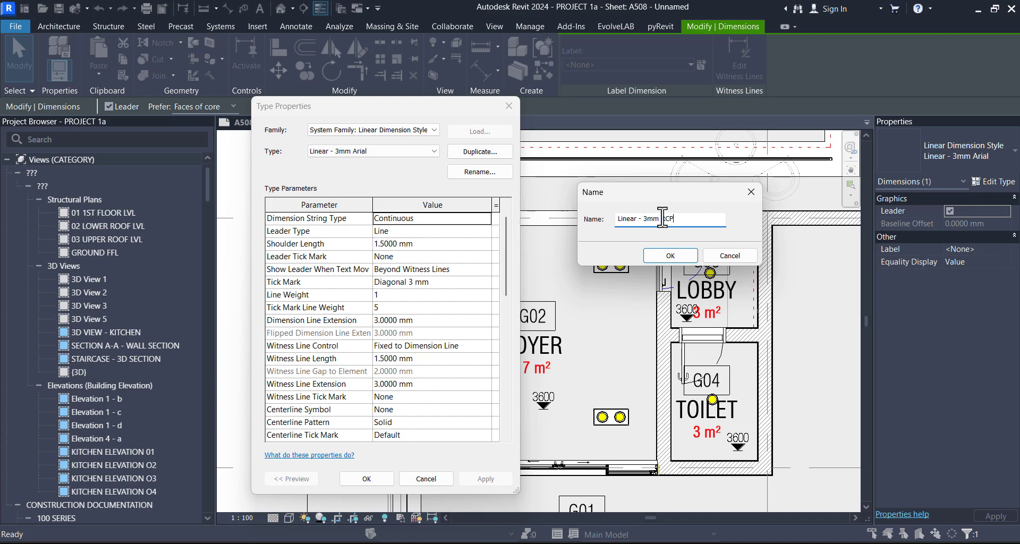
left_click(729, 256)
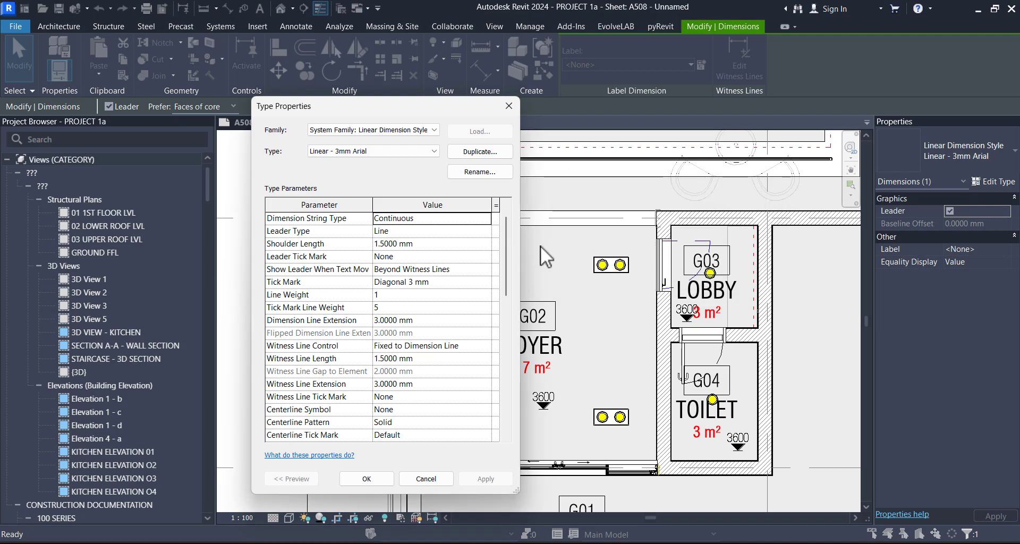
Give the Linear - 3mm RCP type 3 mm bold text
left_click(373, 151)
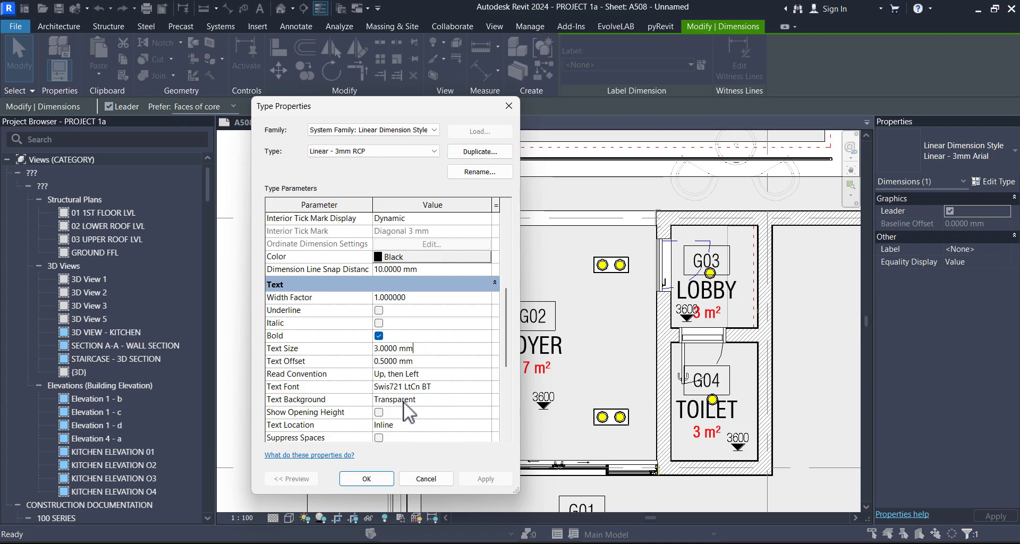
triple_click(393, 349)
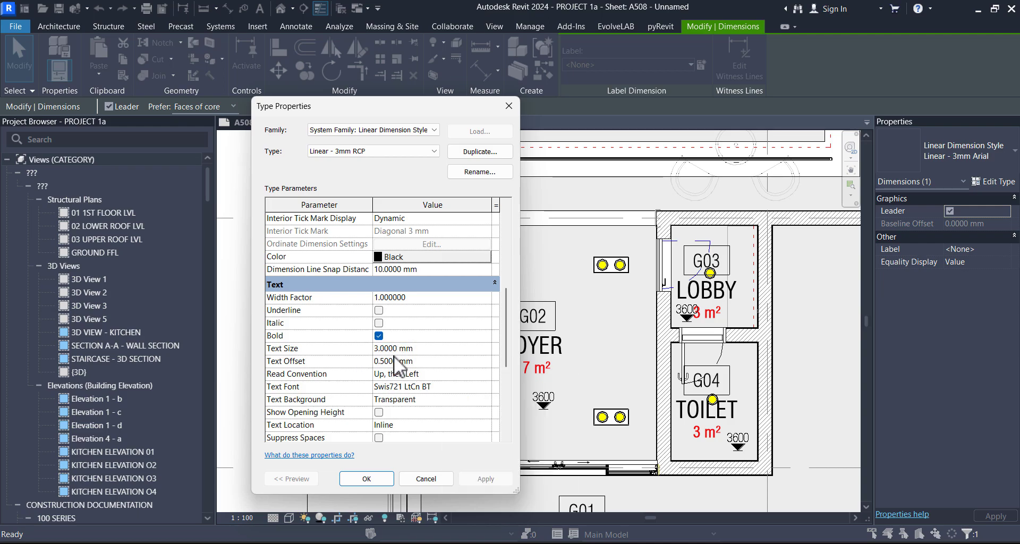
left_click(417, 349)
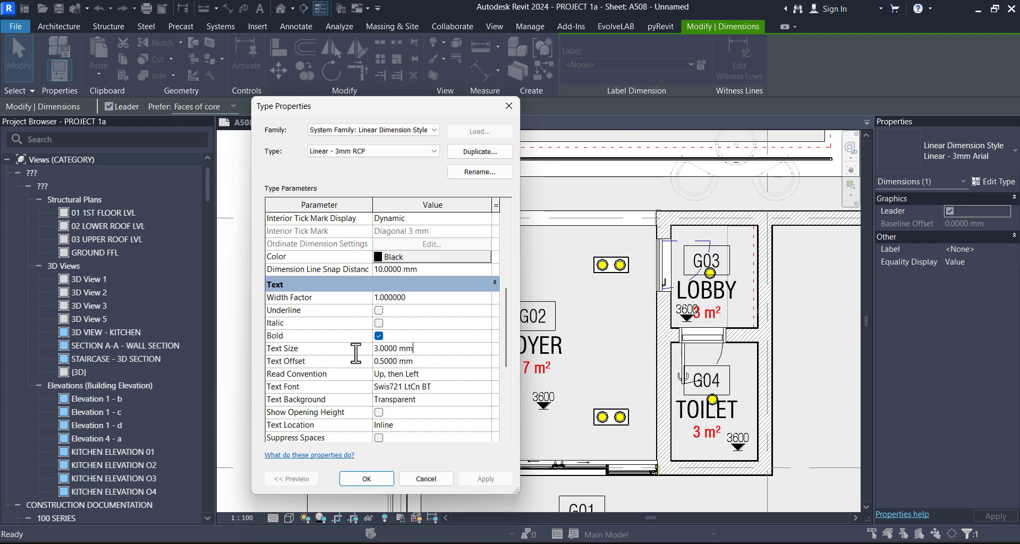
left_click(365, 478)
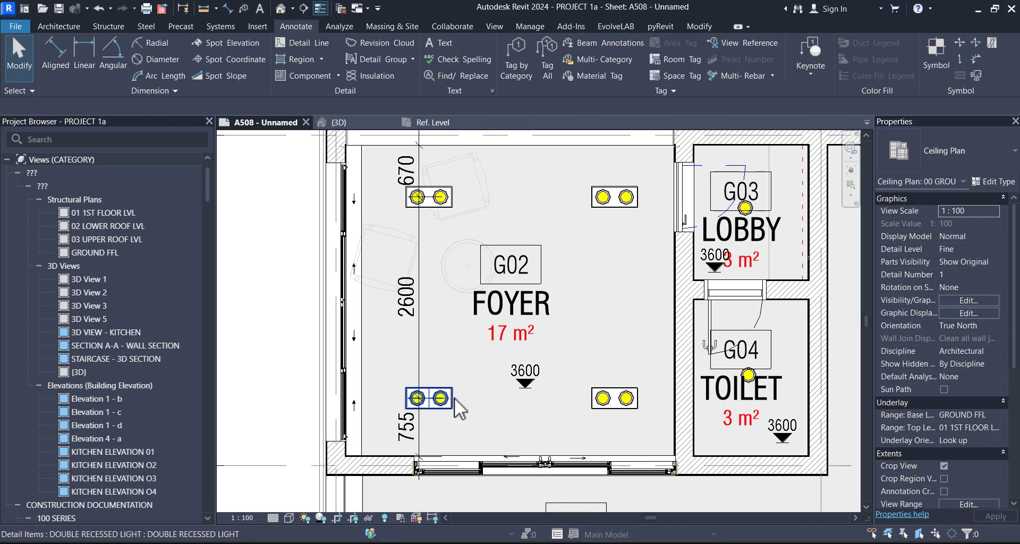
Dimension across the foyer and match the horizontal dimension to the RCP style
left_click(428, 397)
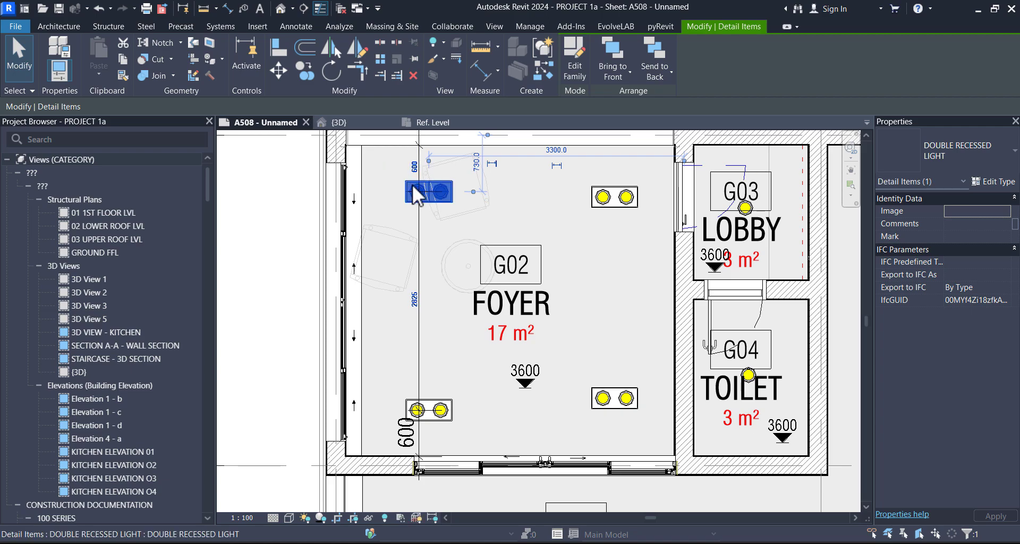
left_click(615, 197)
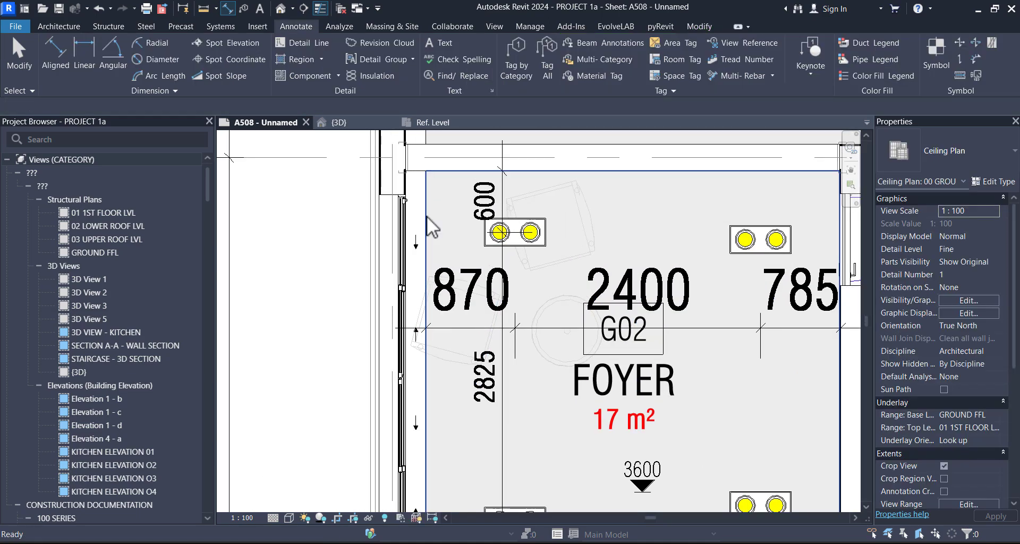
left_click(638, 331)
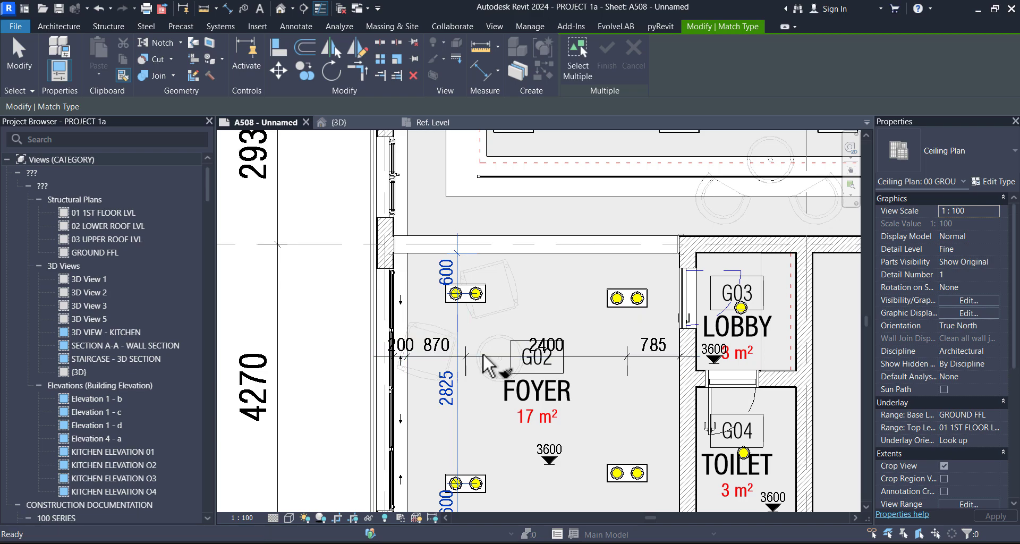
left_click(295, 26)
type("60")
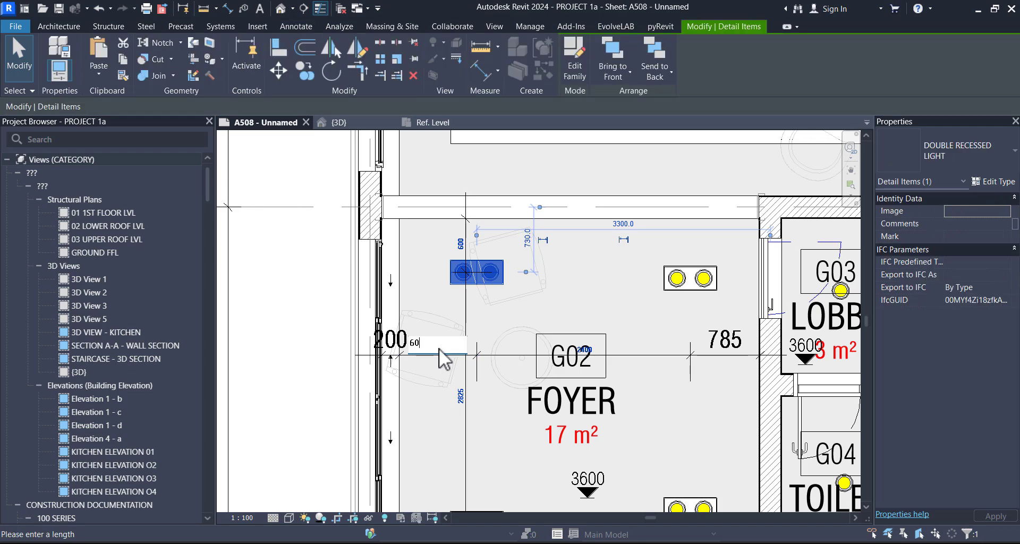
Reposition the foyer light fittings 600 and 900 from the walls via temporary dimensions
left_click(691, 278)
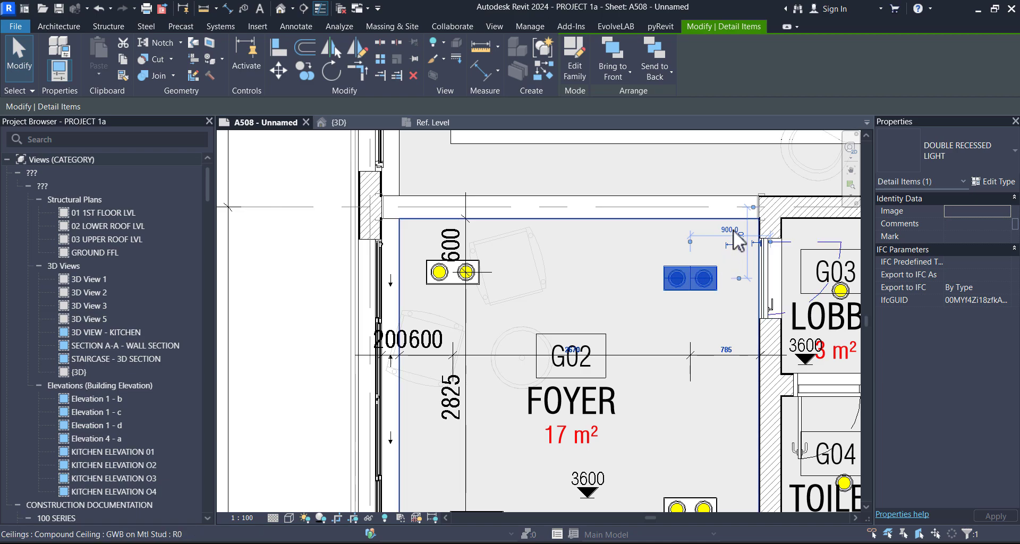
left_click(453, 272)
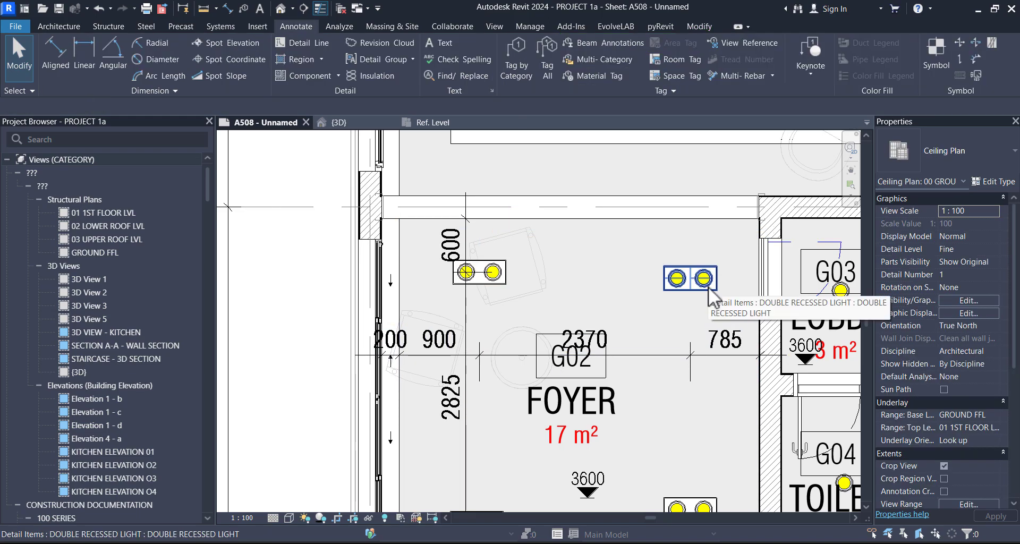
left_click(691, 279)
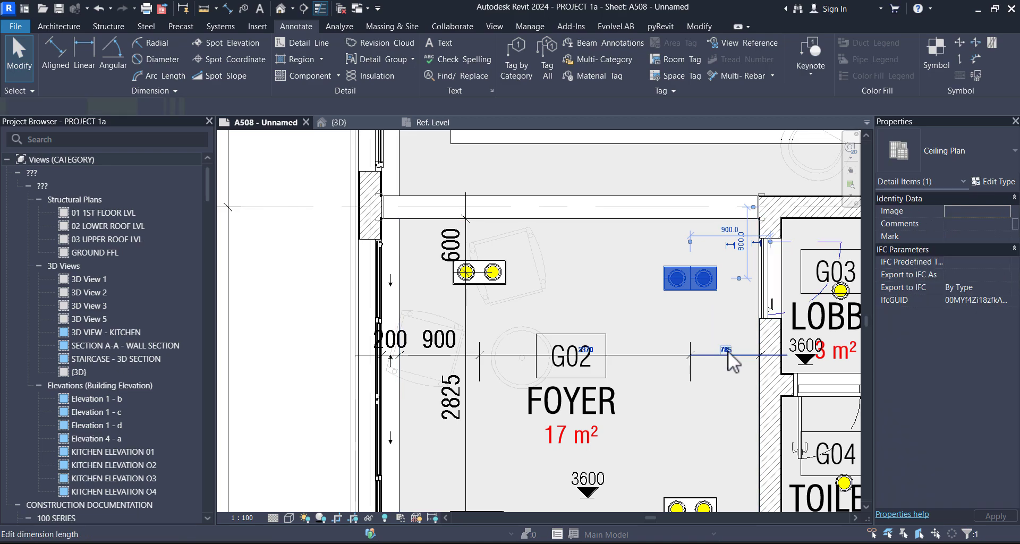
left_click(679, 278)
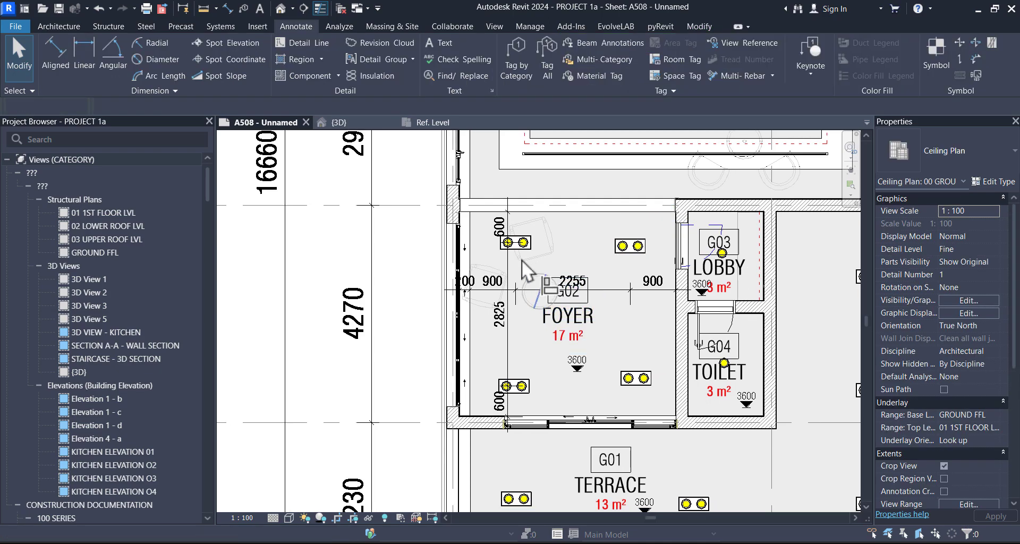
left_click(528, 273)
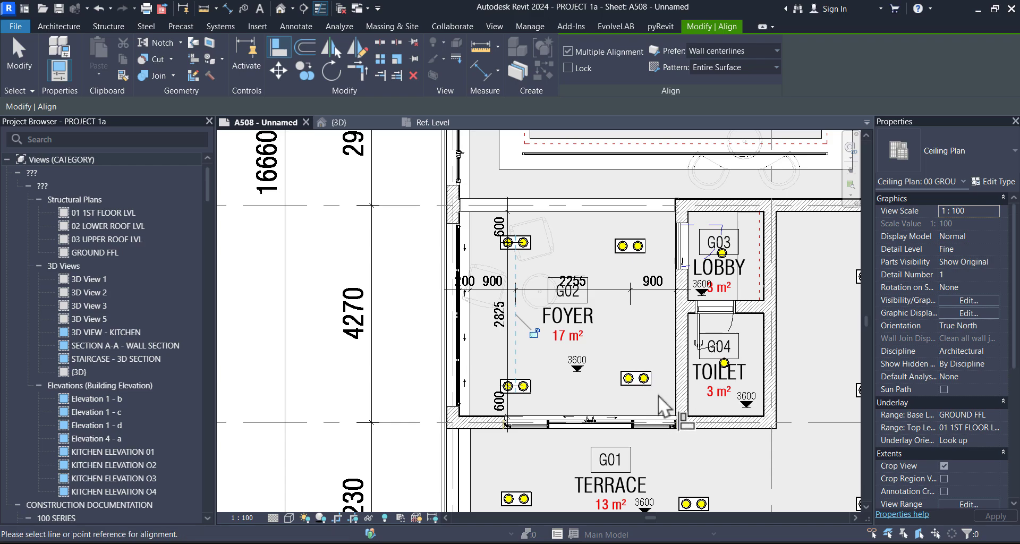
left_click(641, 377)
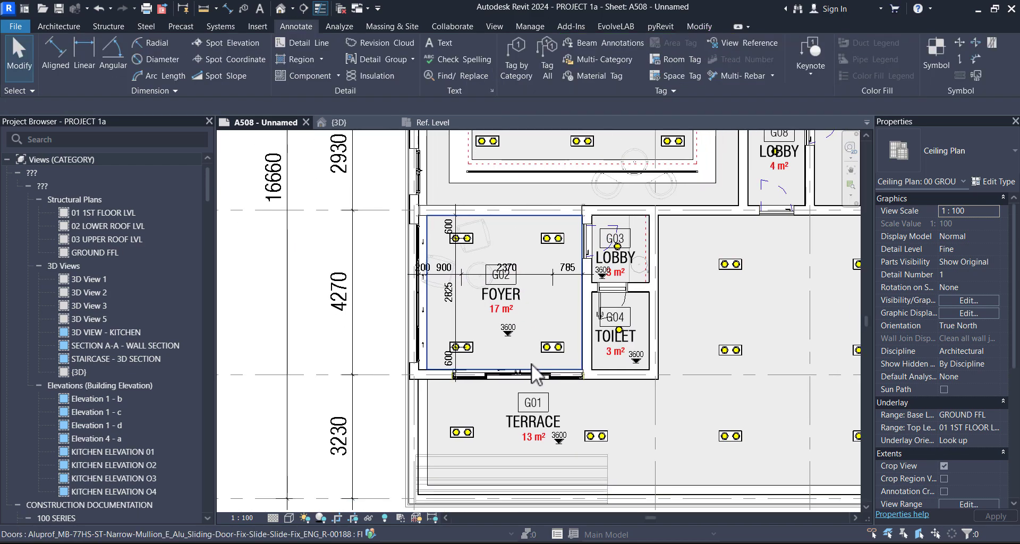
mouse_move(521, 375)
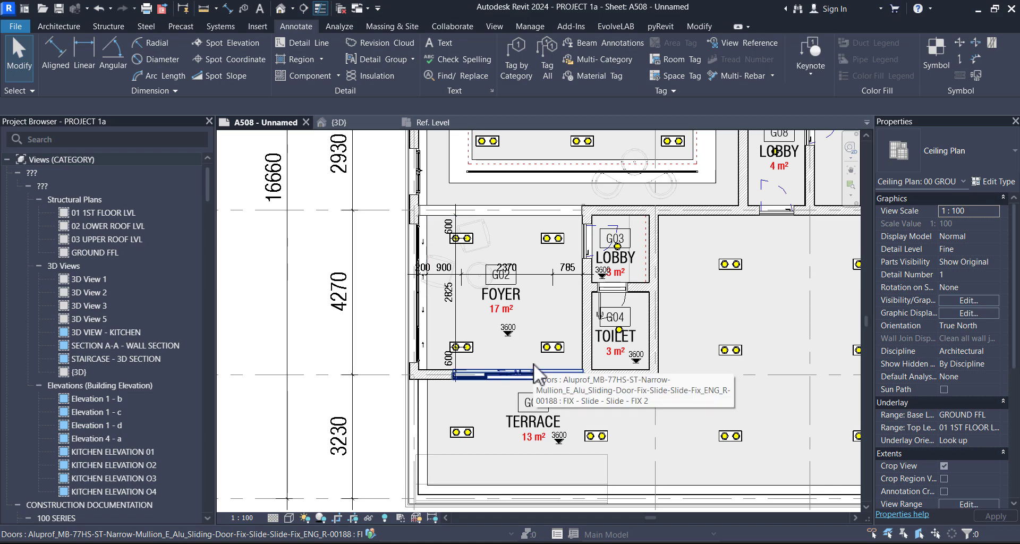
left_click(500, 290)
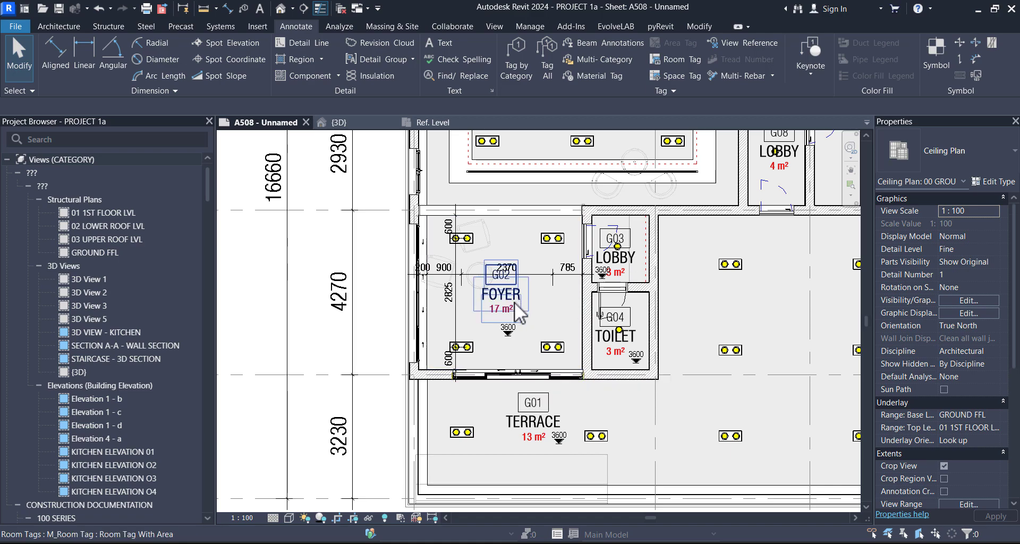
left_click(501, 286)
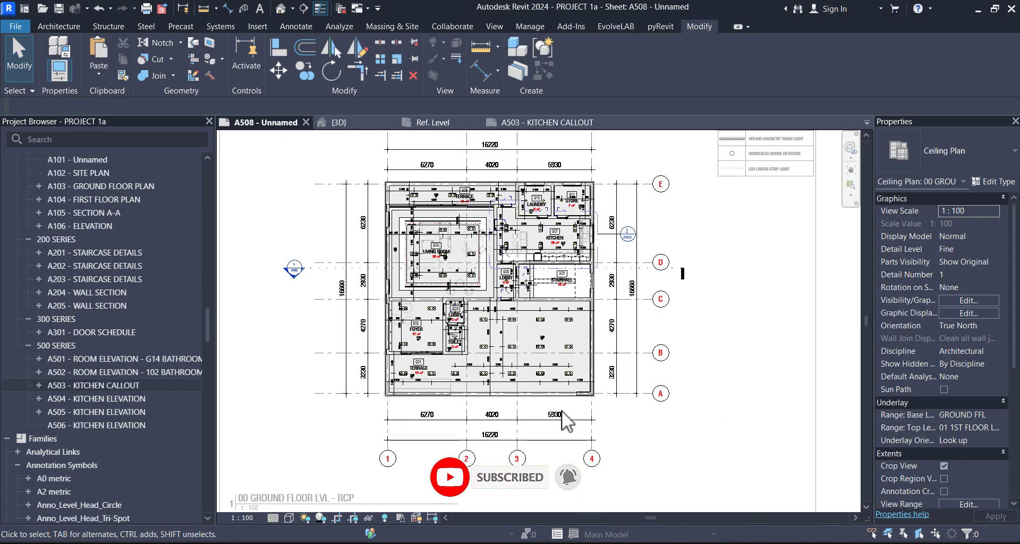
left_click(433, 251)
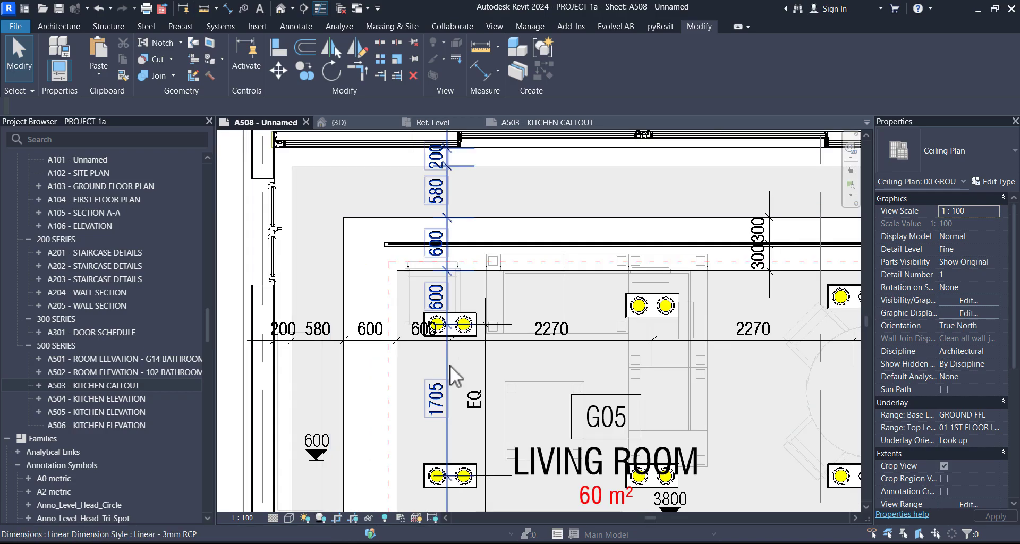
scroll("down", 3)
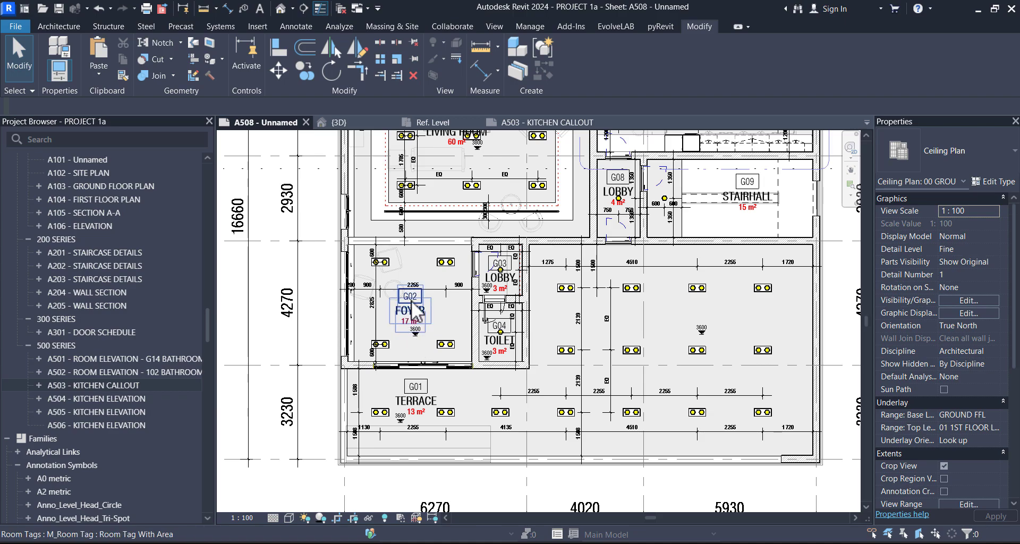
left_click(410, 307)
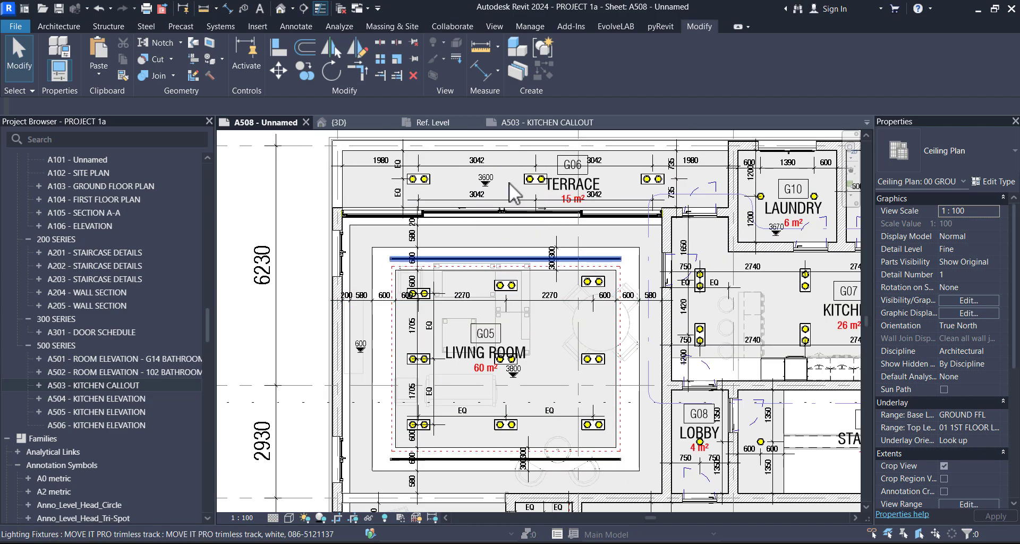
left_click(546, 238)
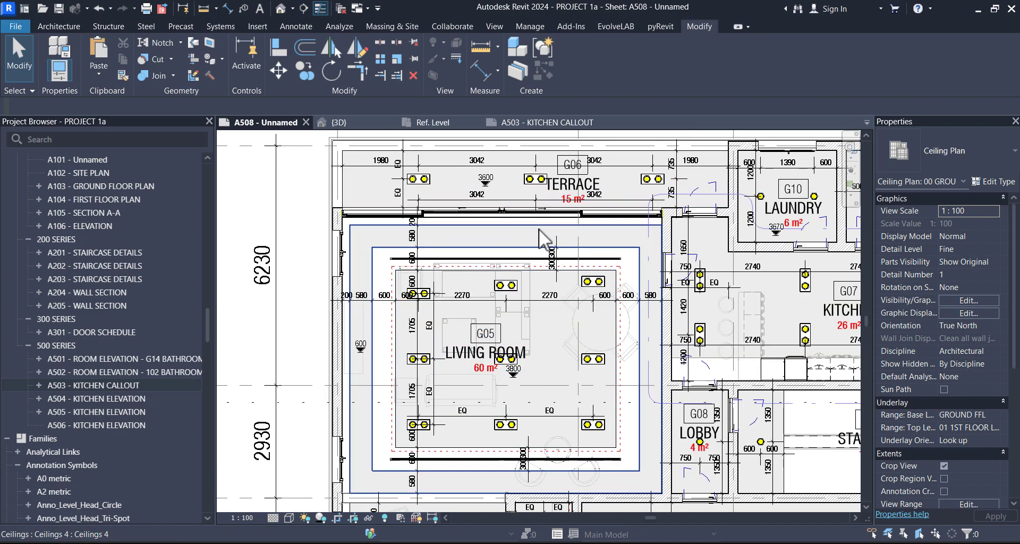
left_click(534, 180)
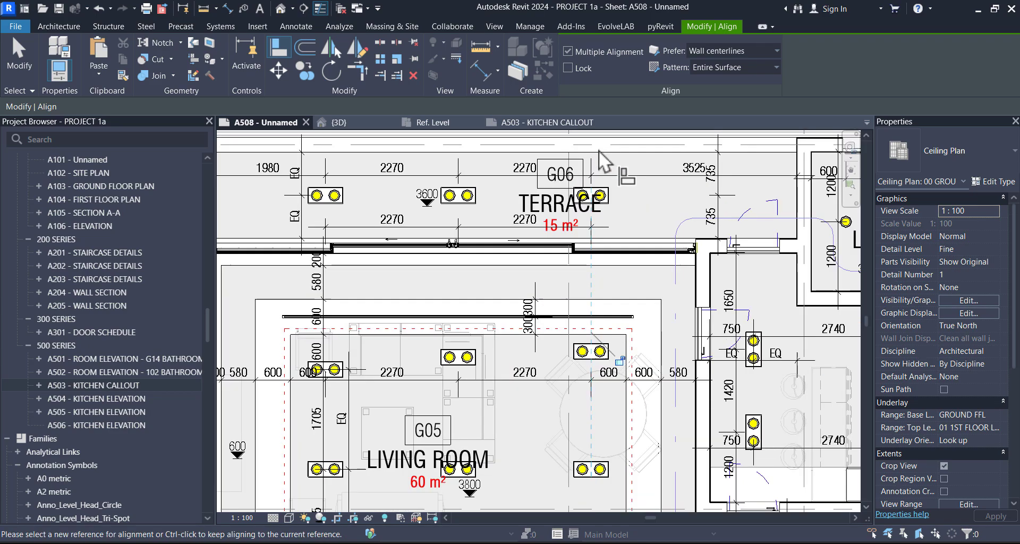
left_click(589, 196)
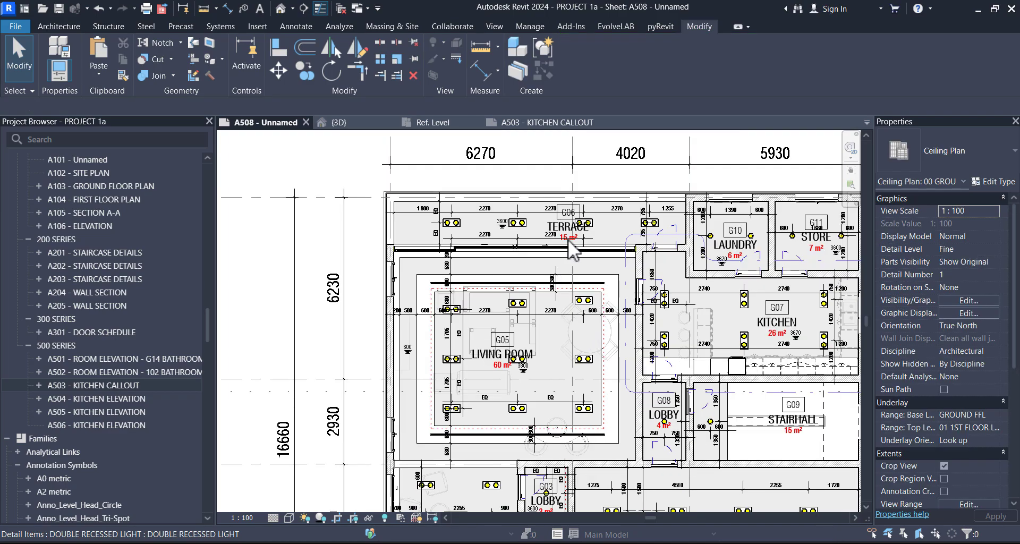
mouse_move(677, 364)
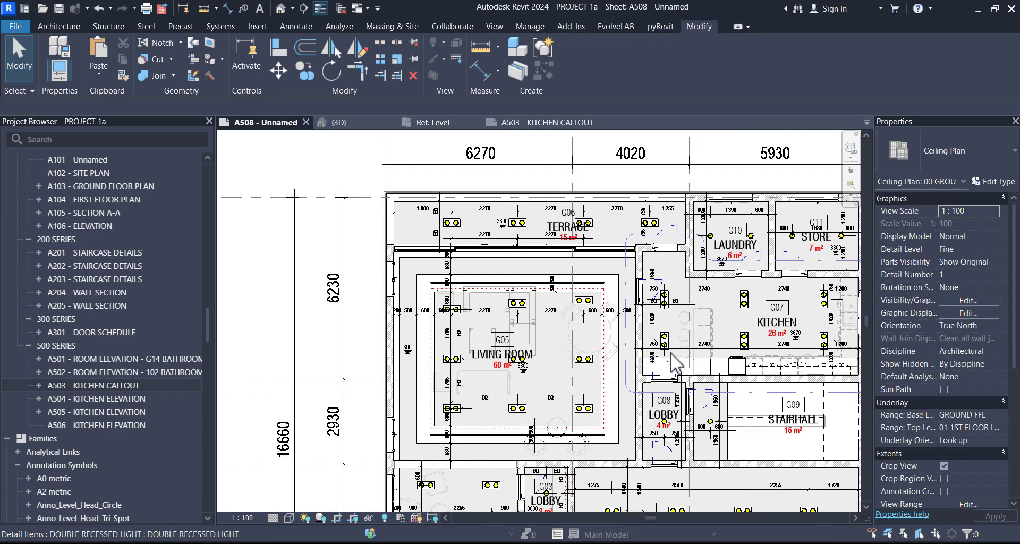
mouse_move(613, 224)
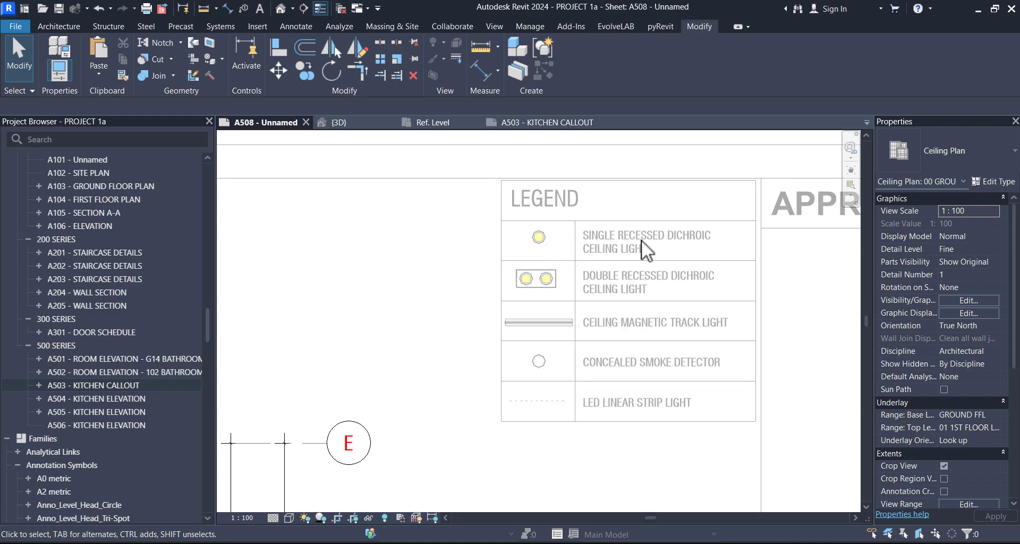
mouse_move(663, 294)
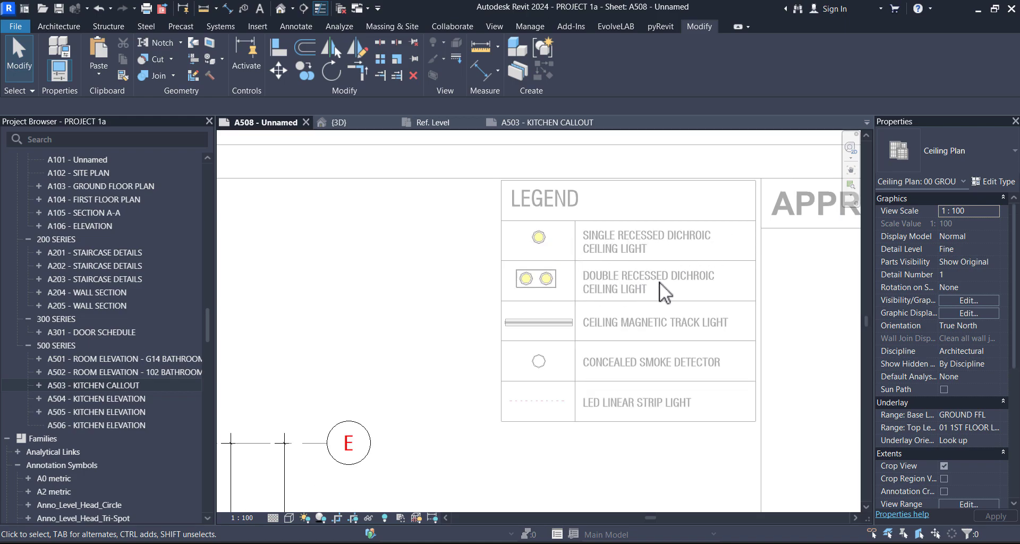
mouse_move(624, 304)
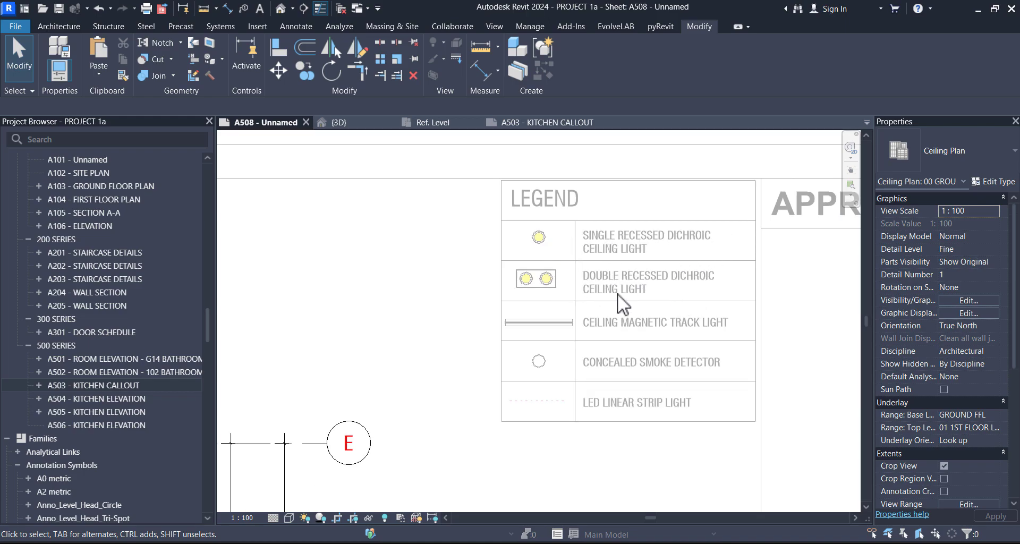
mouse_move(714, 335)
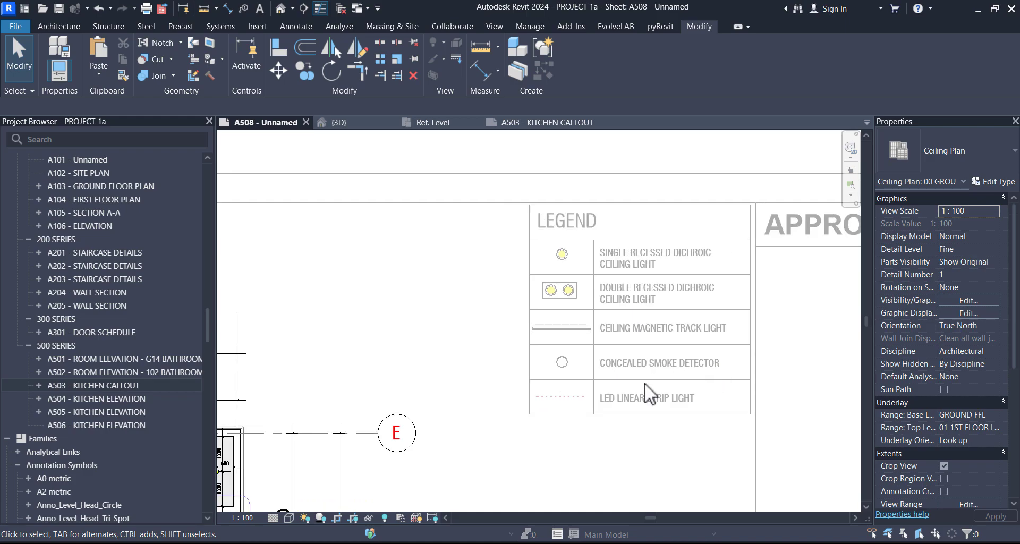
left_click(638, 311)
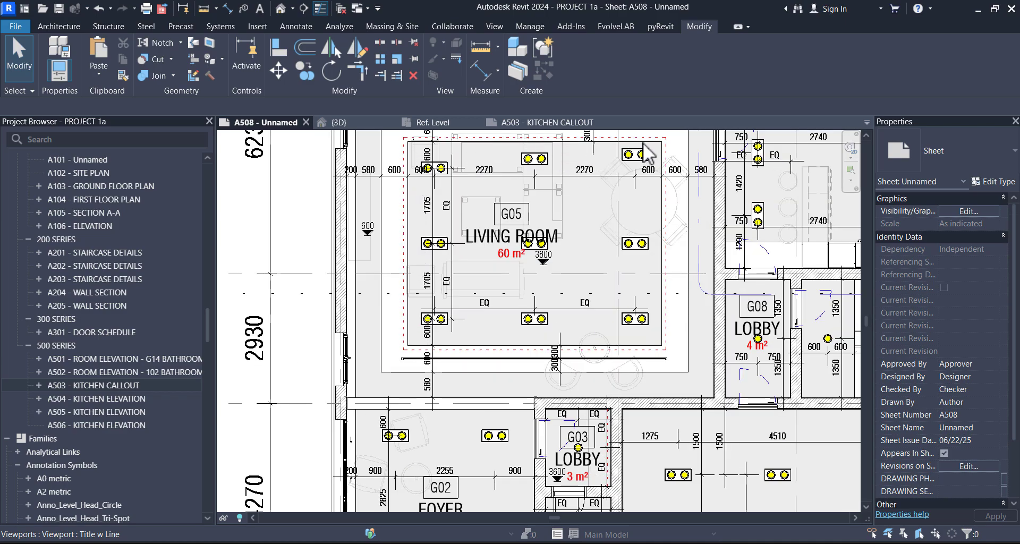
mouse_move(534, 249)
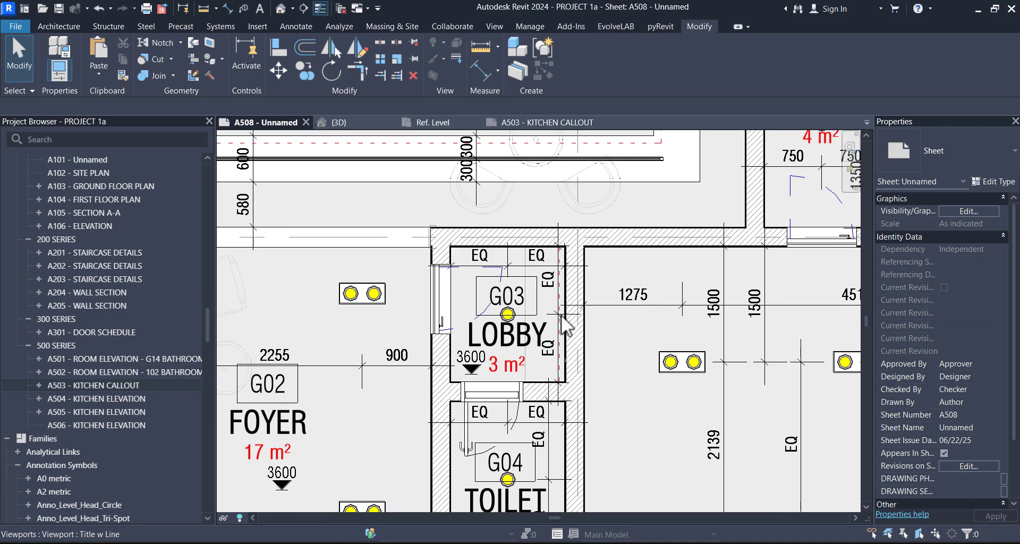
Drag the living room's 3800 spot elevation left of the central light fitting
scroll("down", 3)
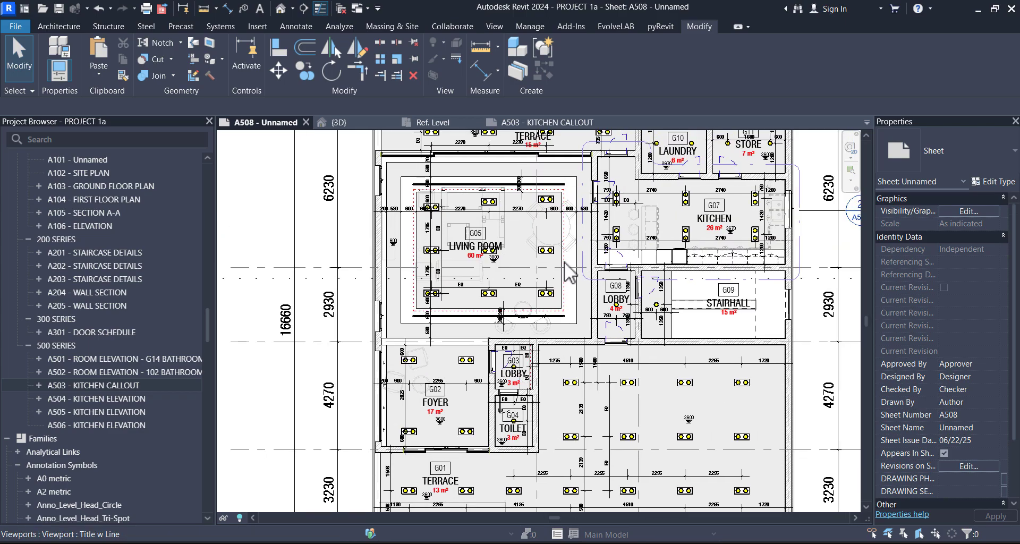
mouse_move(619, 318)
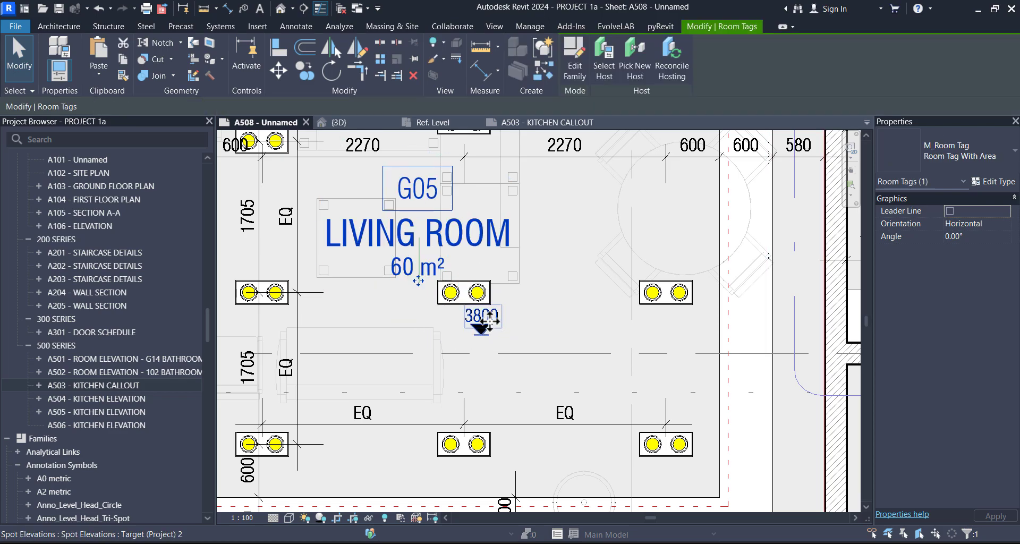
left_click(482, 318)
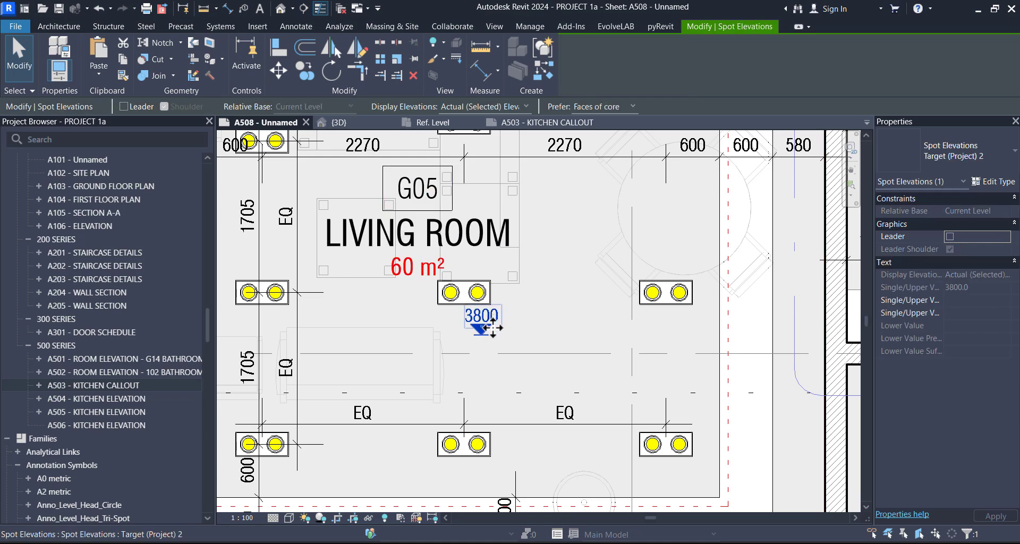
left_click_drag(481, 315, 353, 306)
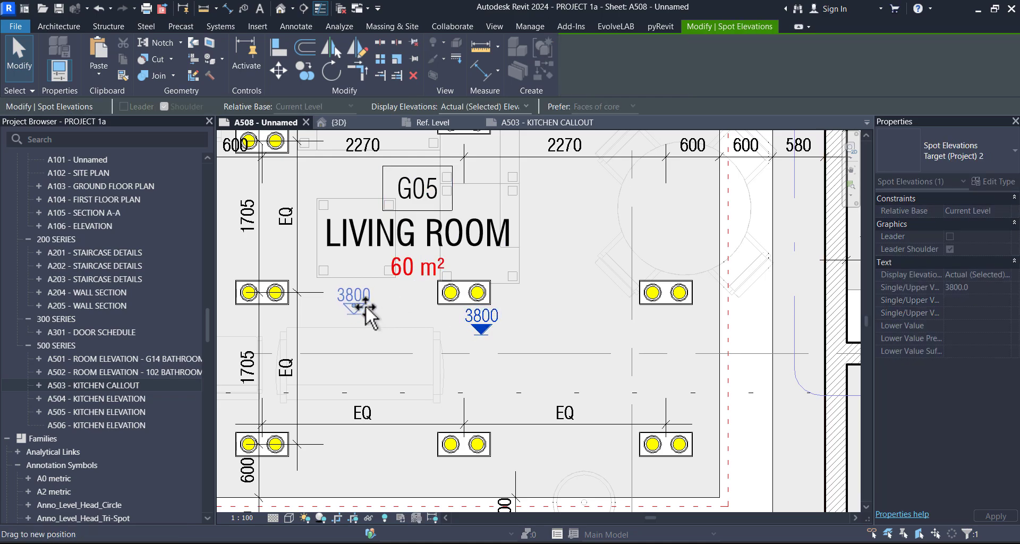
scroll("down", 3)
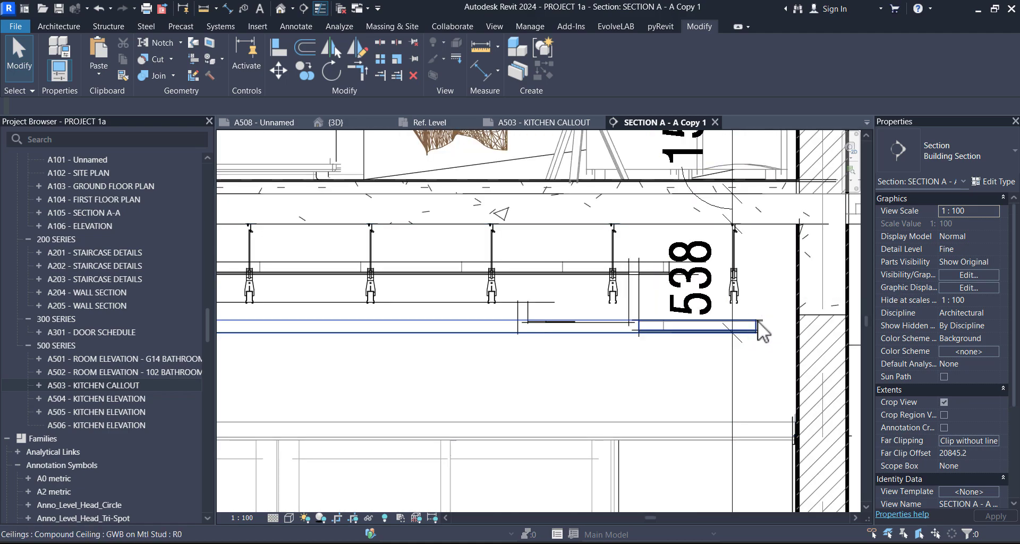
Inspect the compound ceiling in SECTION A - A Copy 1, then return to sheet A508
left_click(653, 318)
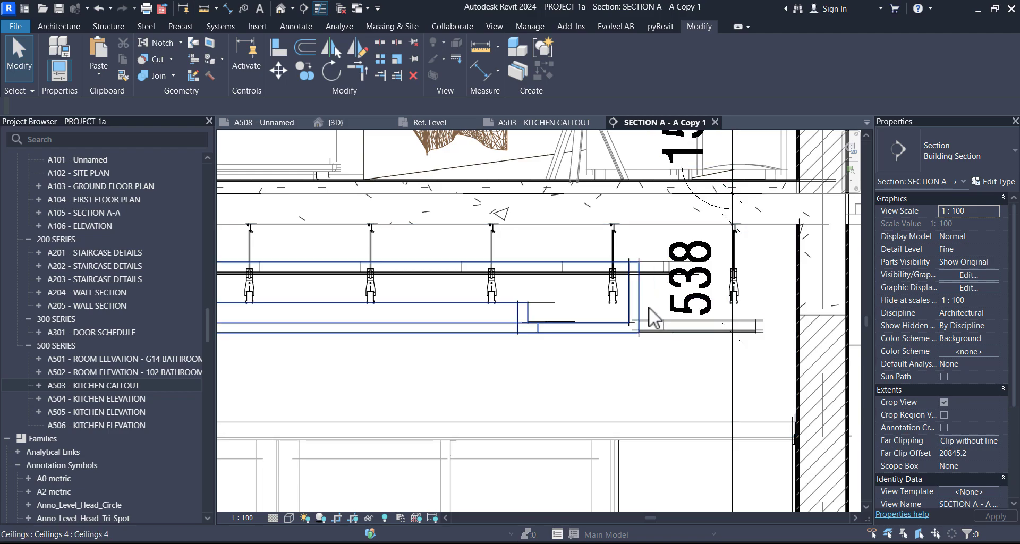
left_click(755, 309)
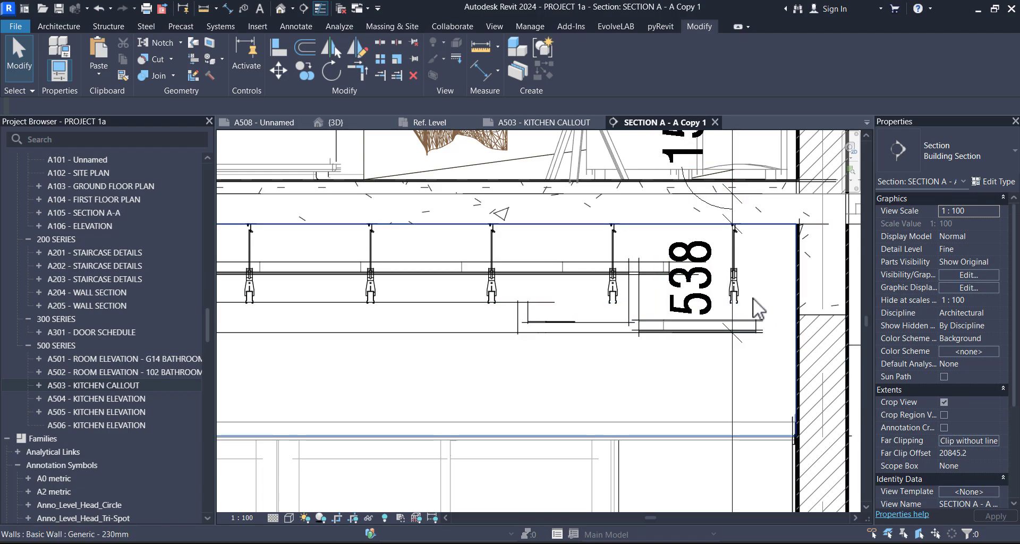
mouse_move(761, 294)
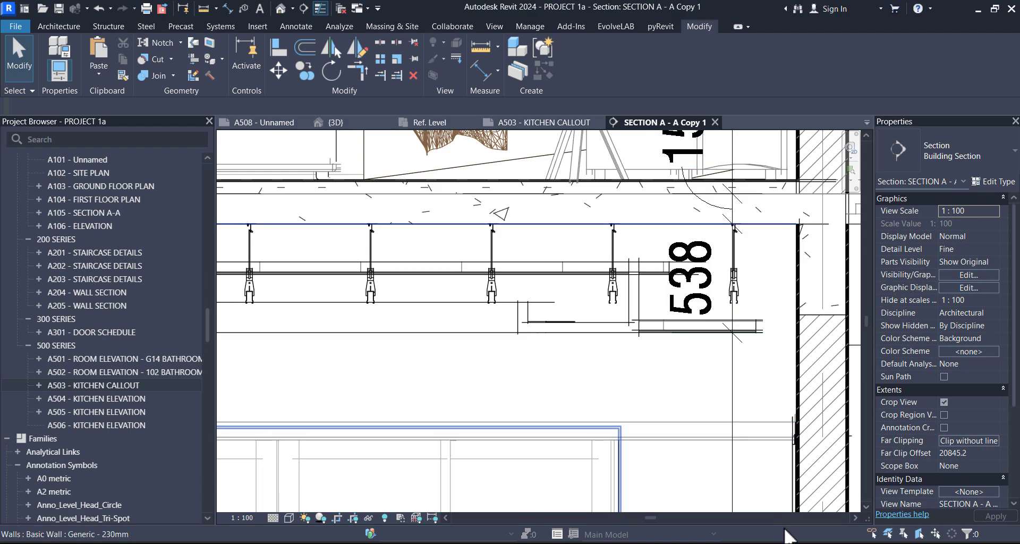
mouse_move(785, 511)
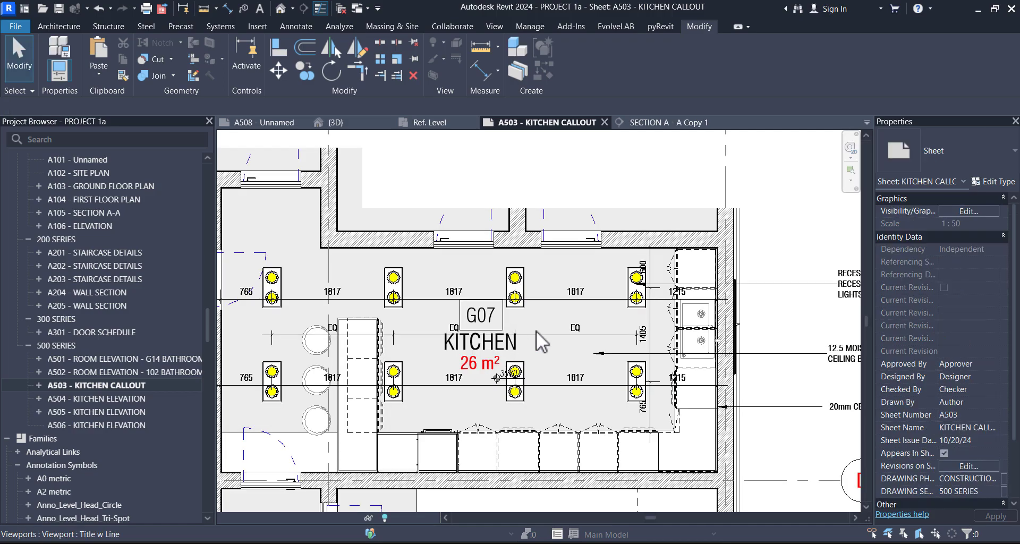
mouse_move(275, 144)
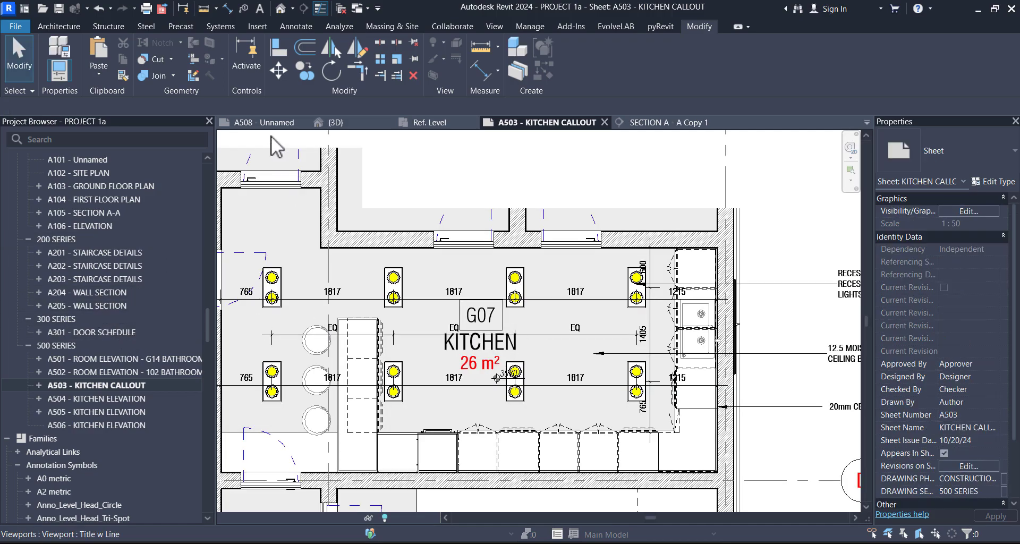
left_click(260, 122)
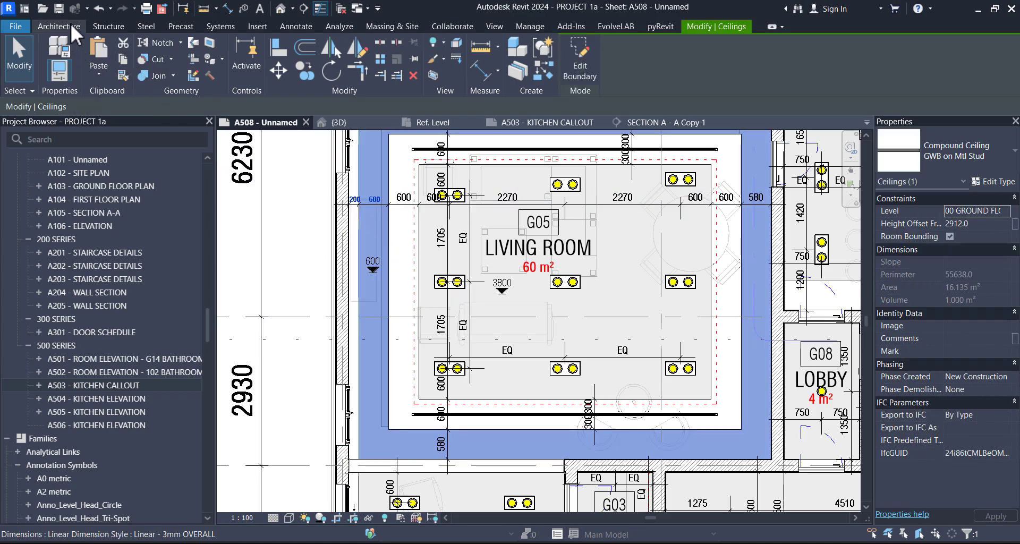
Start a Model In-Place component in the Ceilings category named Ceilings 5
left_click(57, 26)
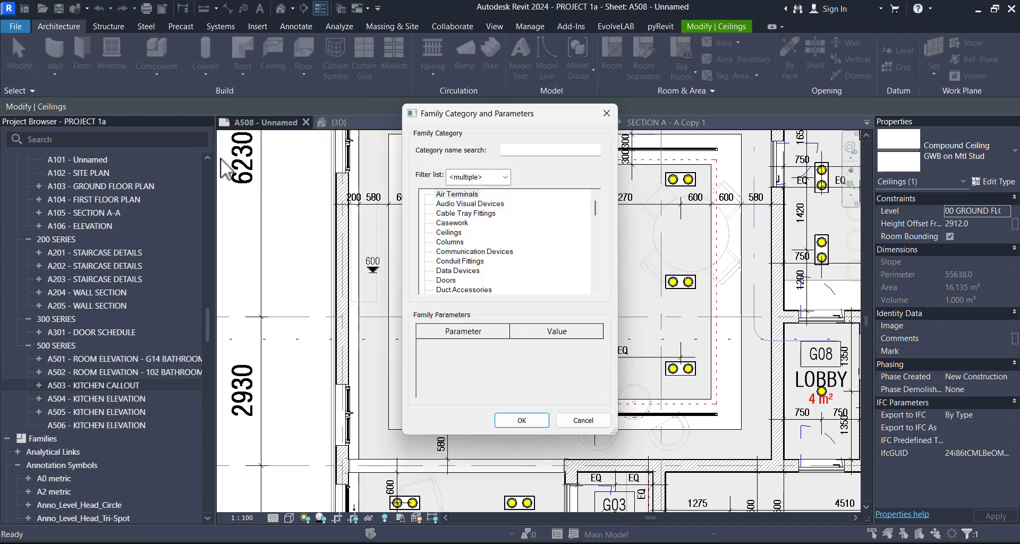
left_click(448, 233)
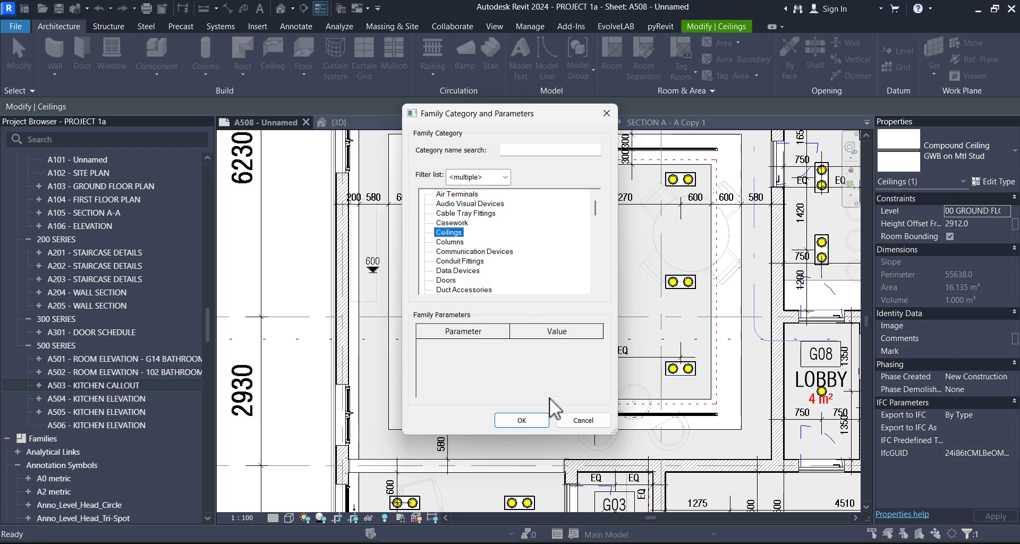
left_click(521, 420)
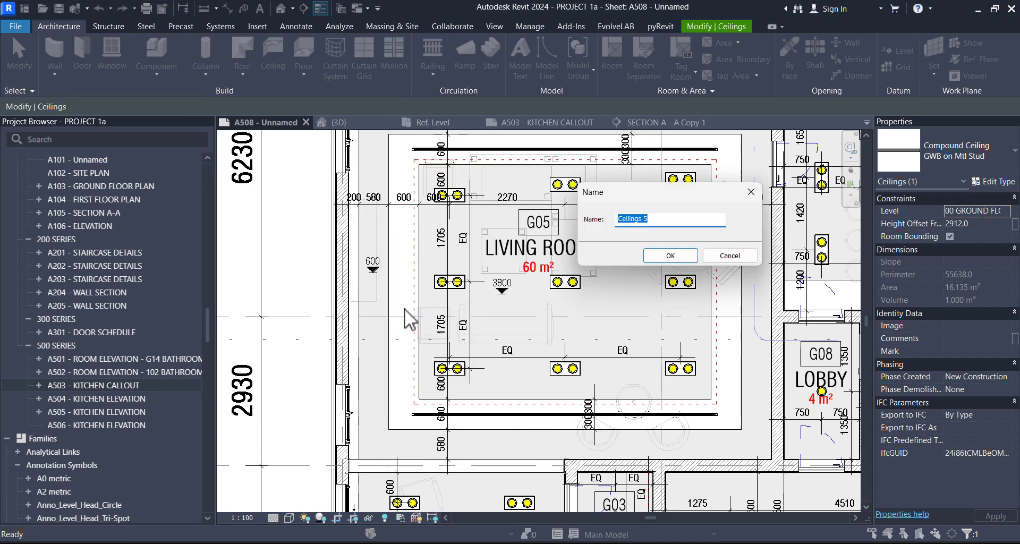
mouse_move(327, 157)
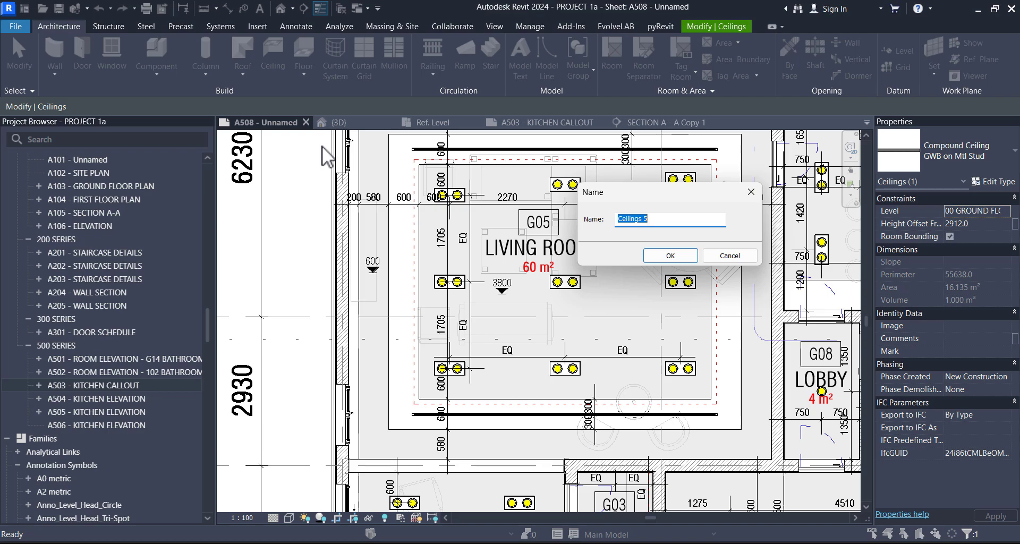
left_click(670, 255)
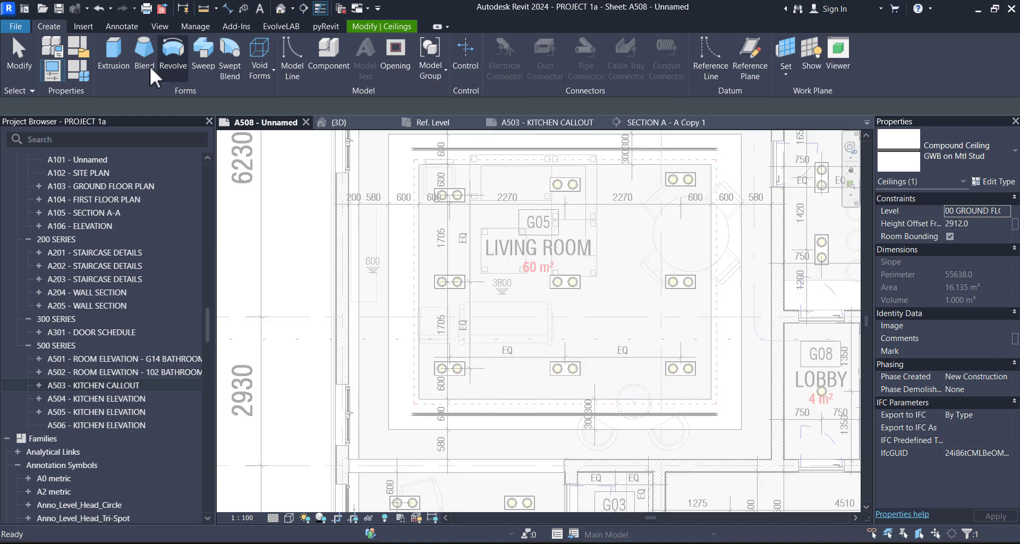
Sketch the extrusion profile for the cutting panel with straight lines and set its offset dimension
left_click(113, 55)
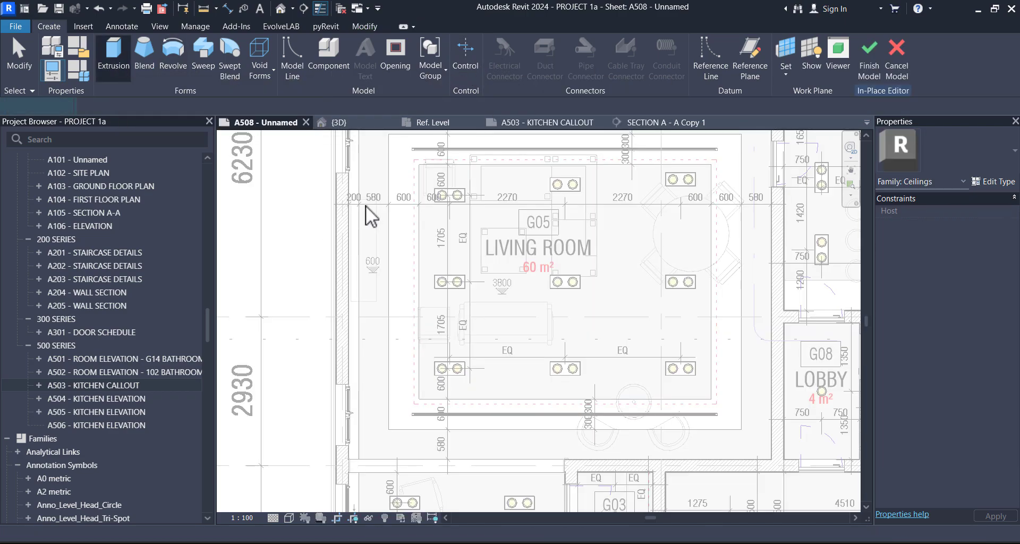
left_click(111, 56)
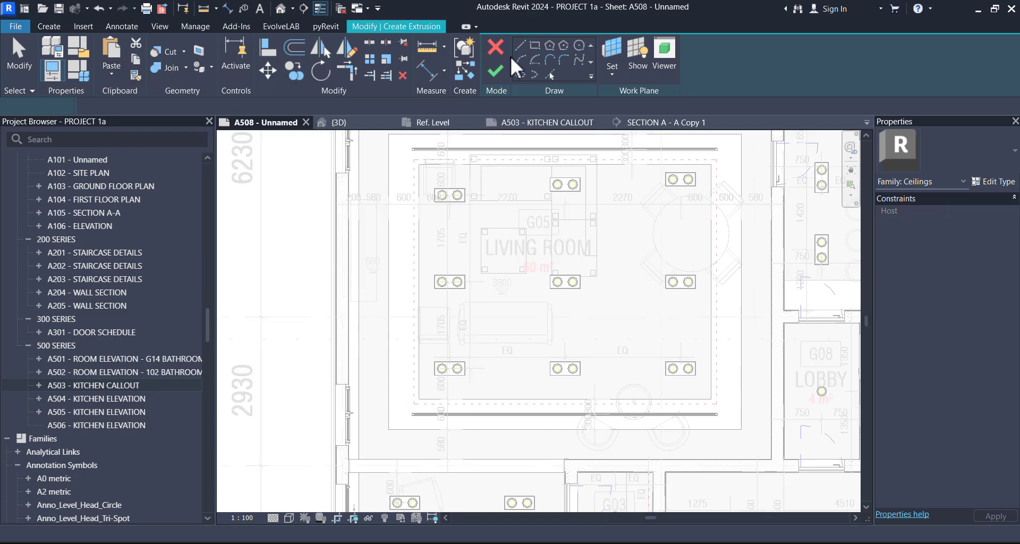
mouse_move(417, 182)
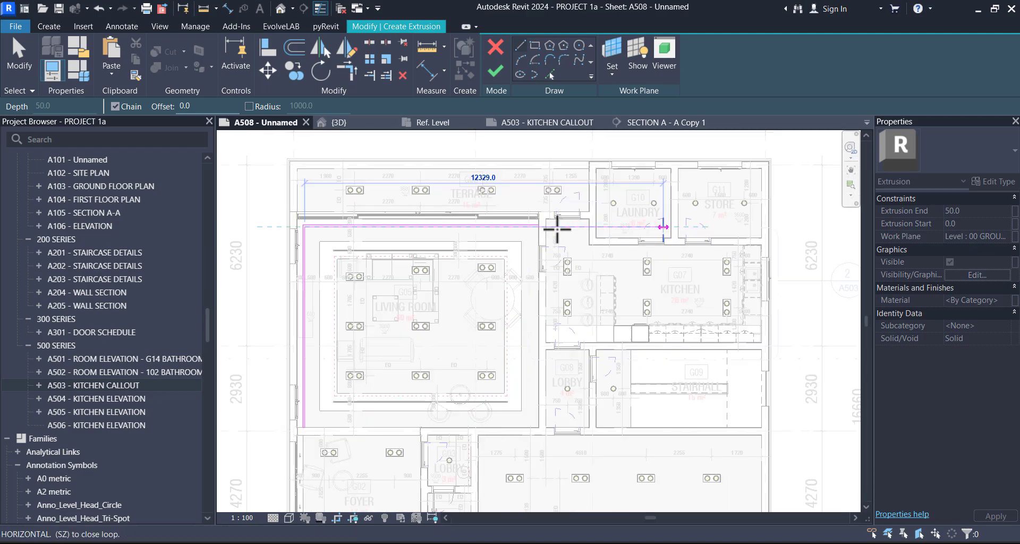
scroll("up", 3)
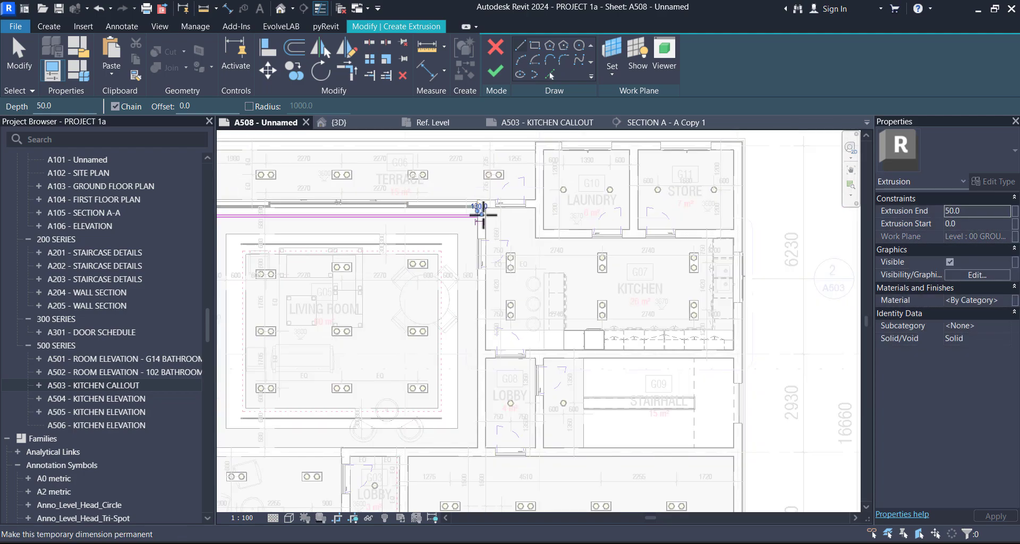
scroll("up", 3)
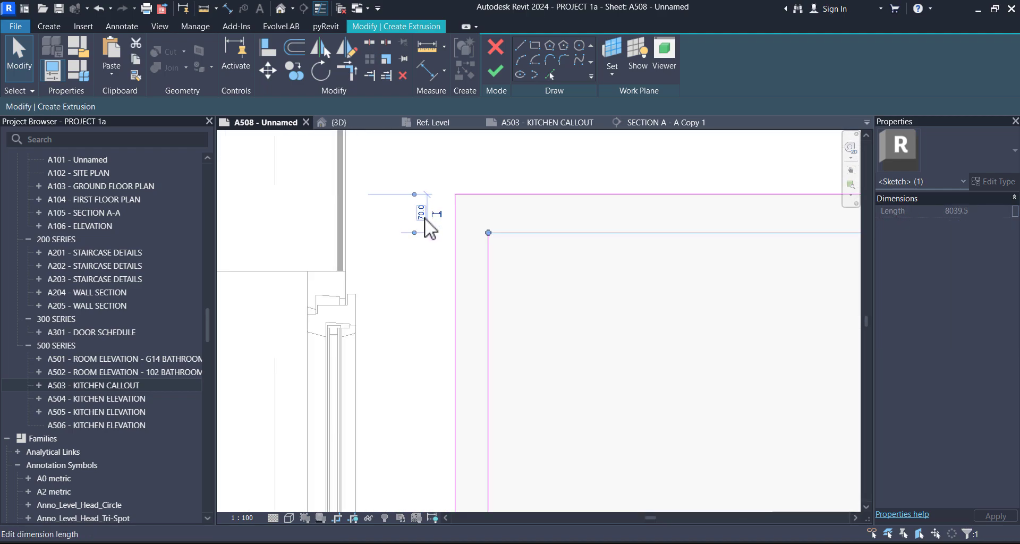
left_click(420, 213)
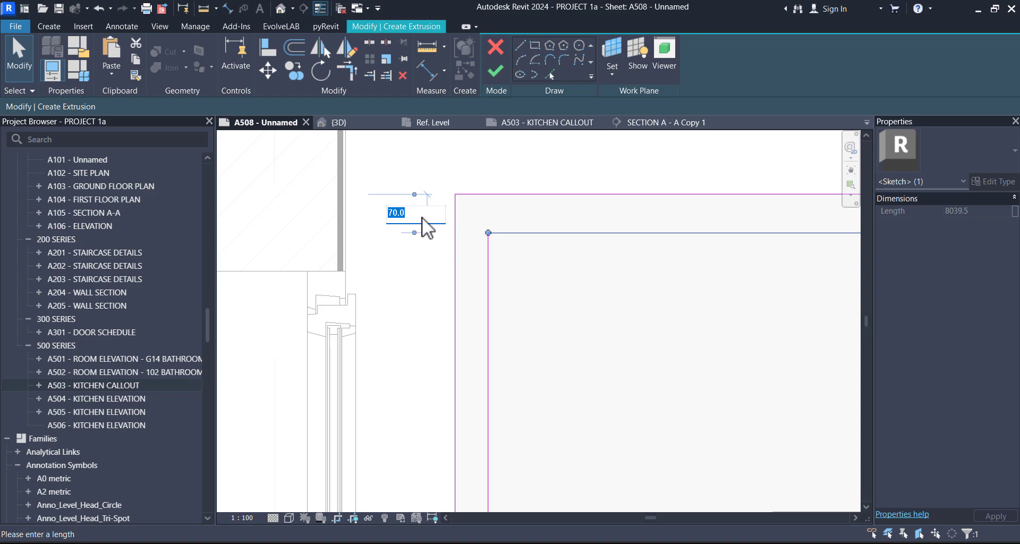
type("1")
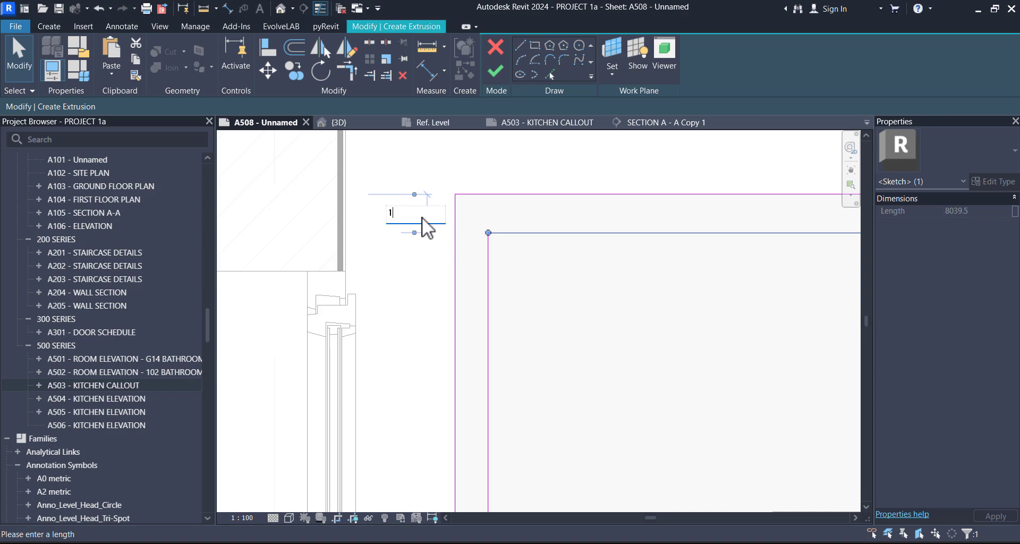
key("Return")
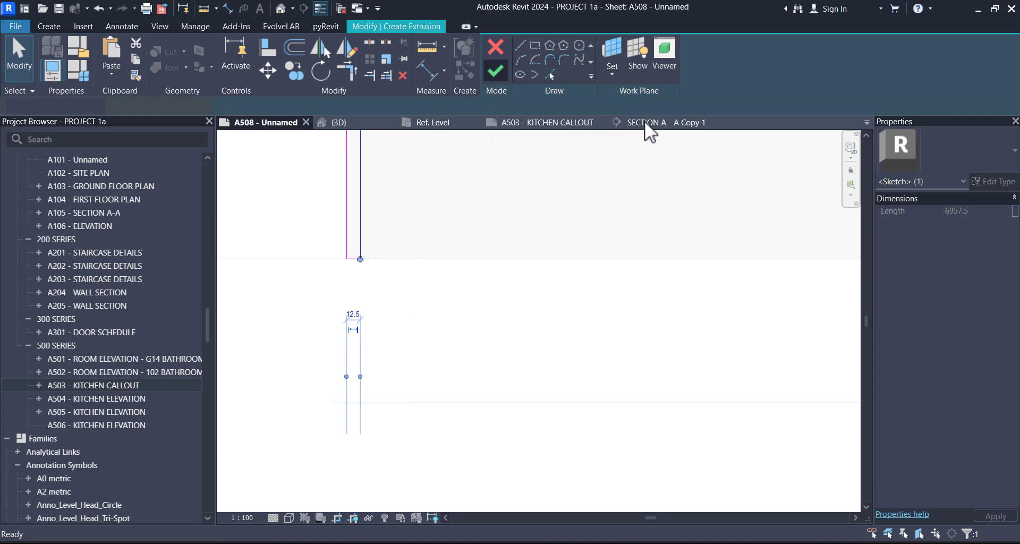
Stretch the extrusion to span 2924–3450 in SECTION A - A Copy 1 and finish the model
left_click(663, 122)
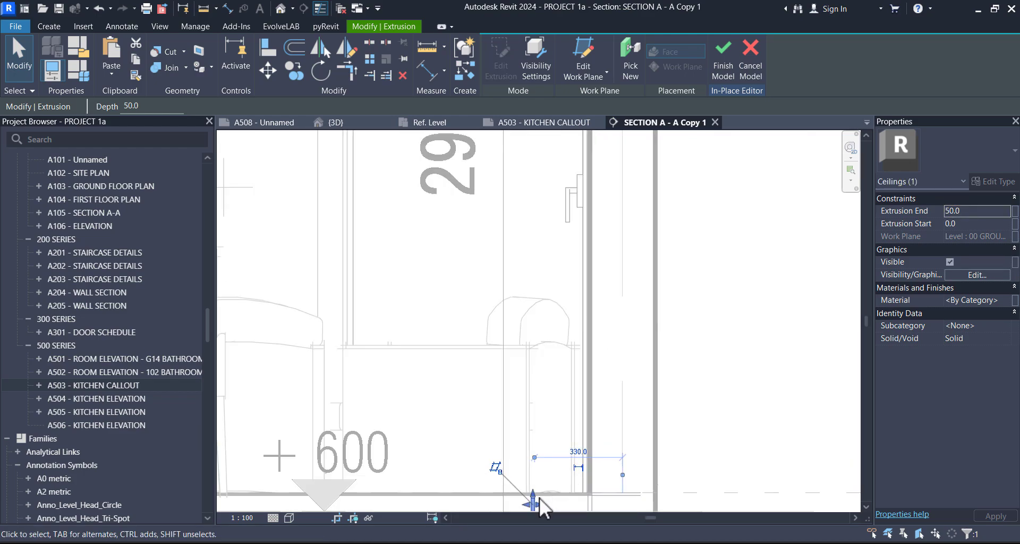
left_click_drag(532, 497, 533, 355)
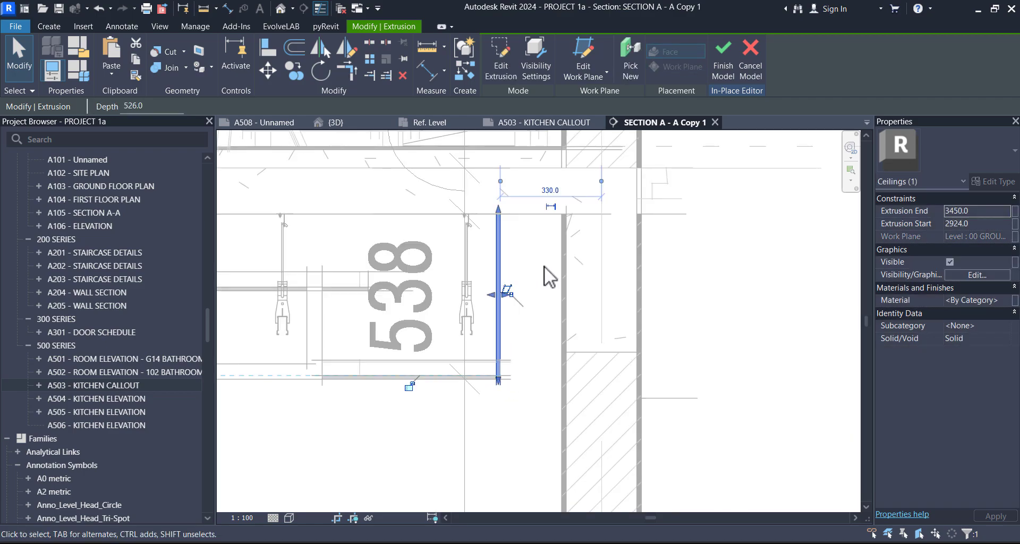
left_click(723, 58)
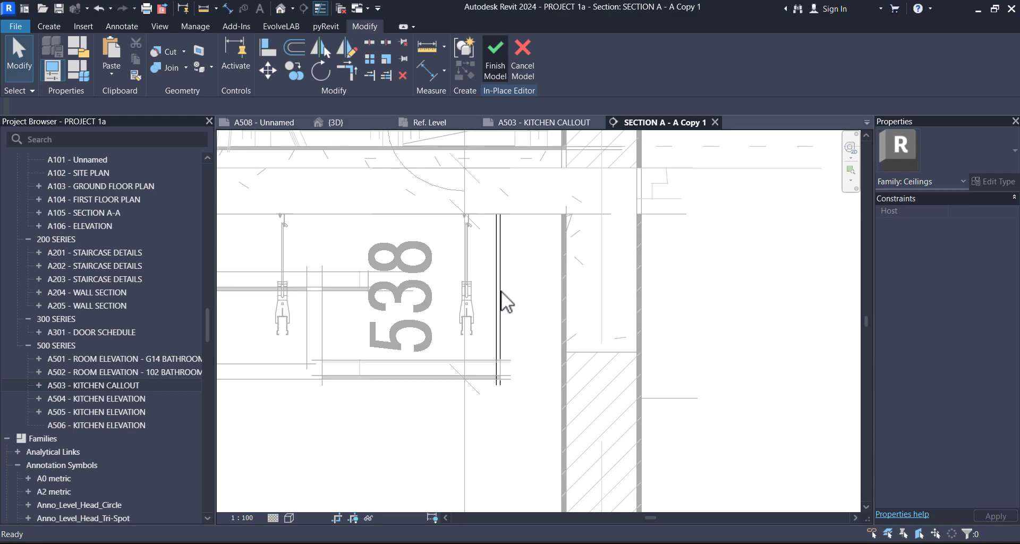
left_click(494, 55)
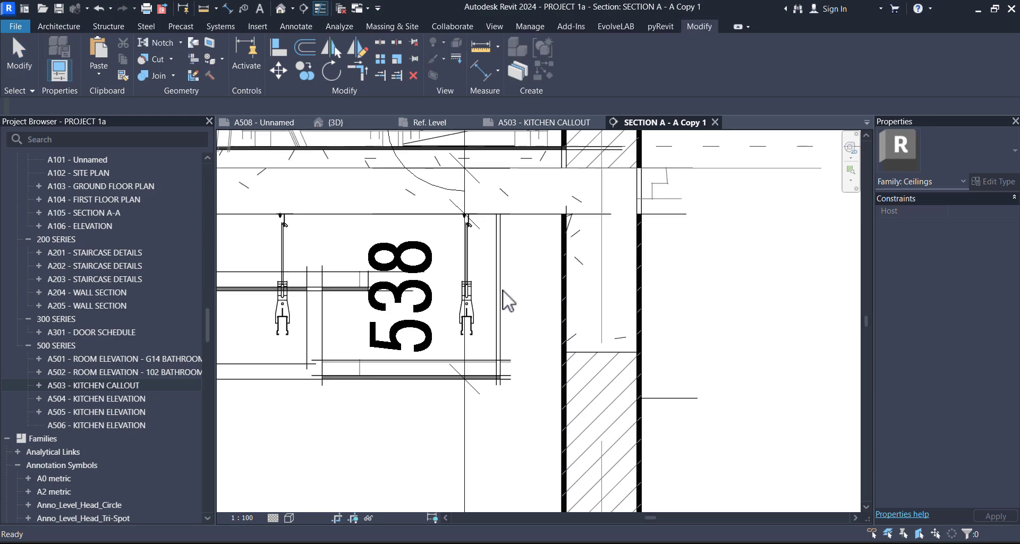
left_click(497, 293)
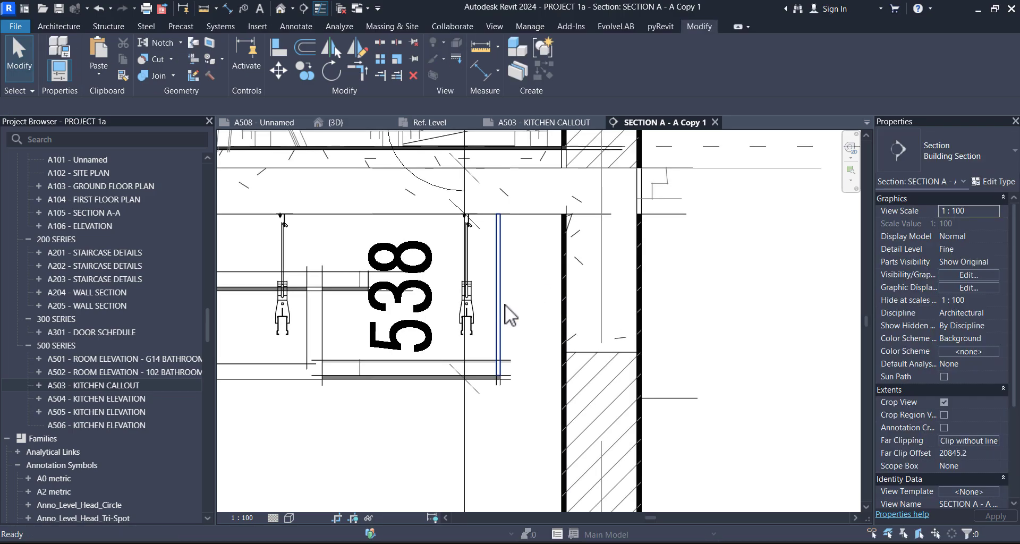
mouse_move(500, 304)
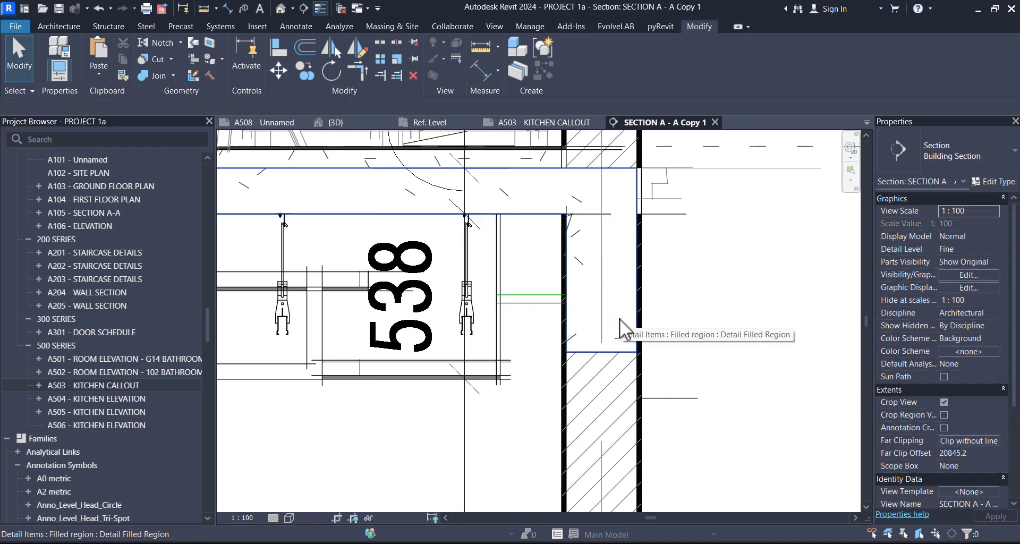
mouse_move(576, 267)
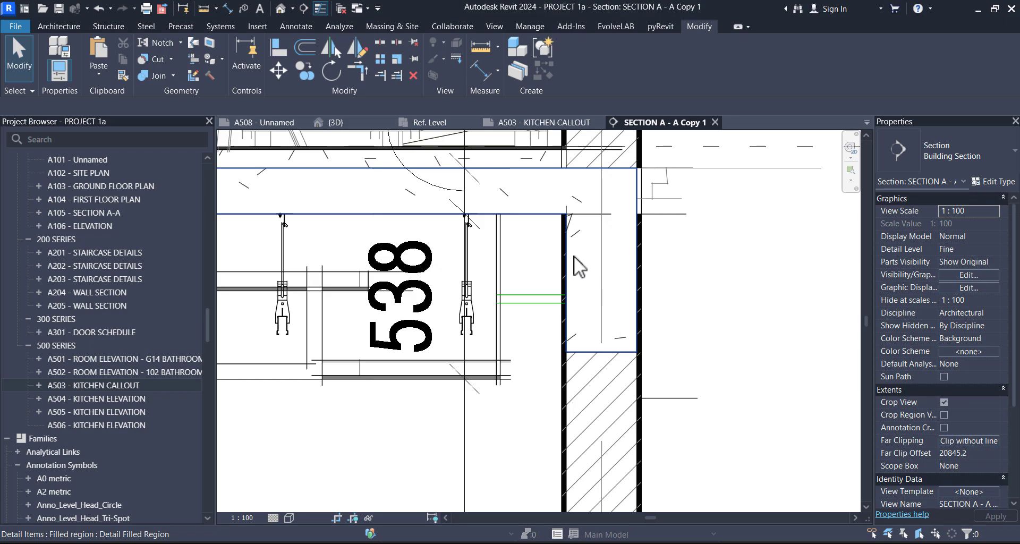
mouse_move(530, 232)
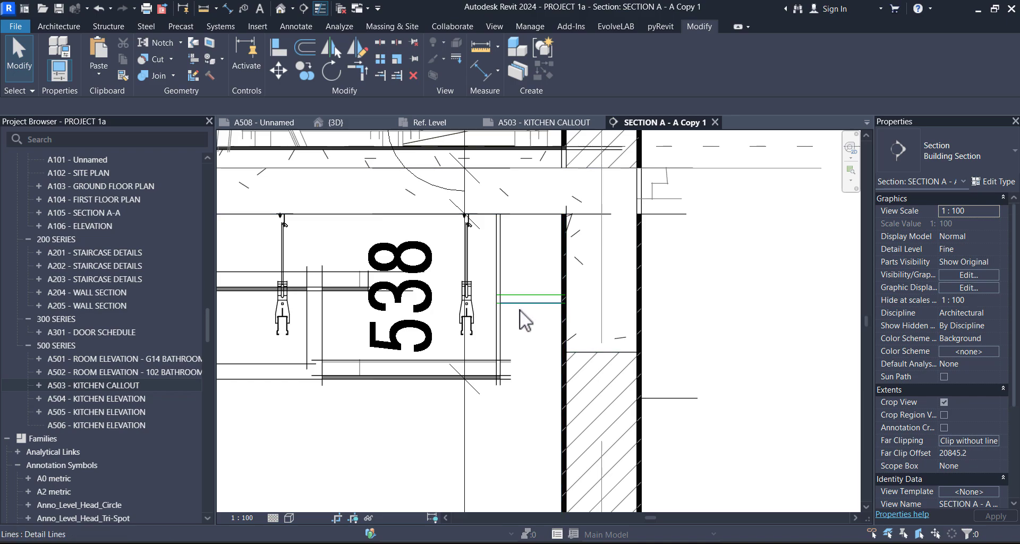
mouse_move(515, 312)
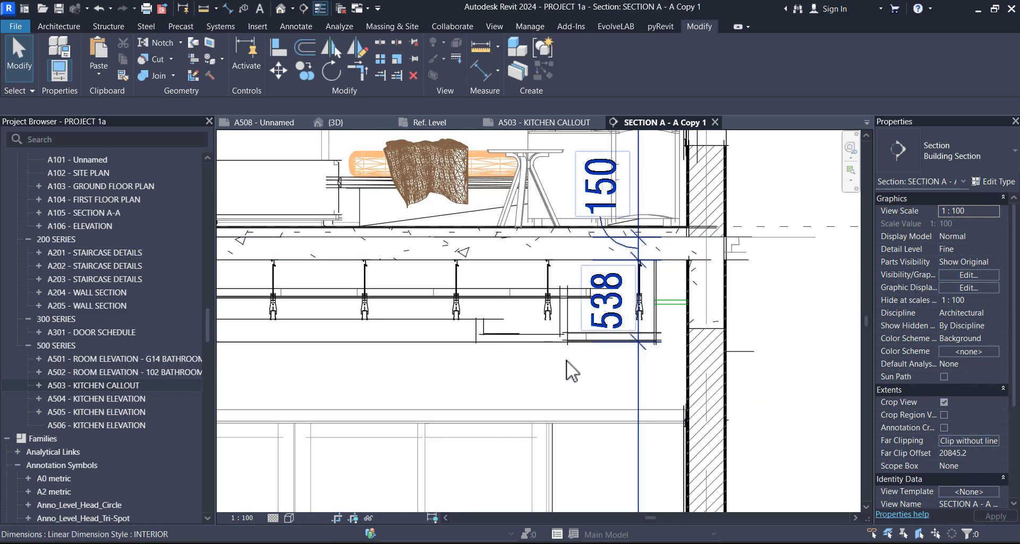
mouse_move(645, 389)
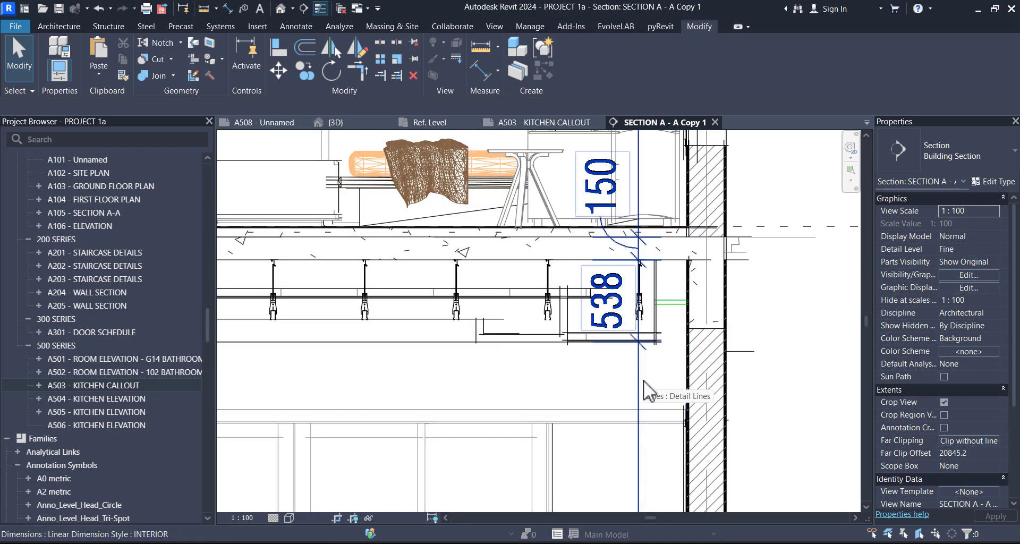
mouse_move(644, 387)
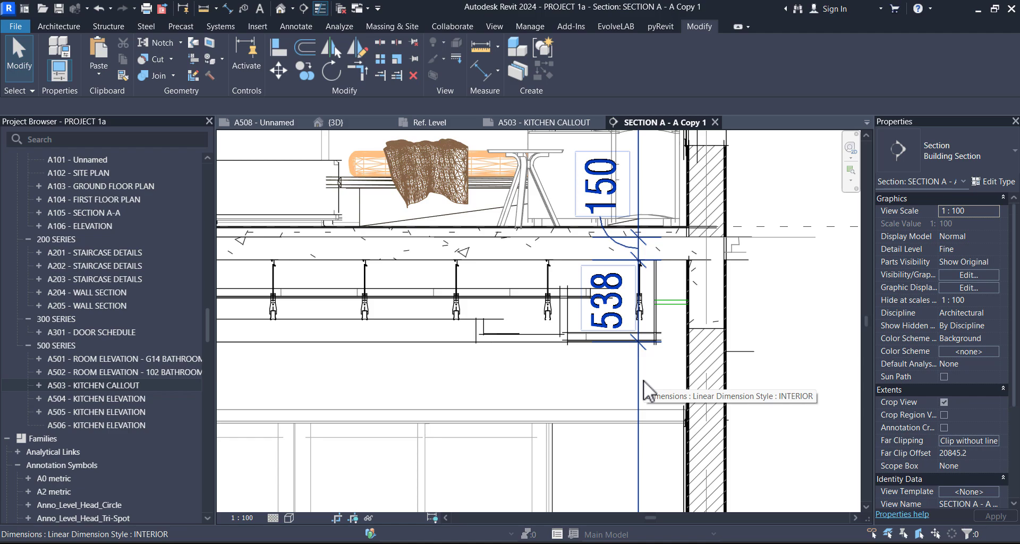
left_click(556, 297)
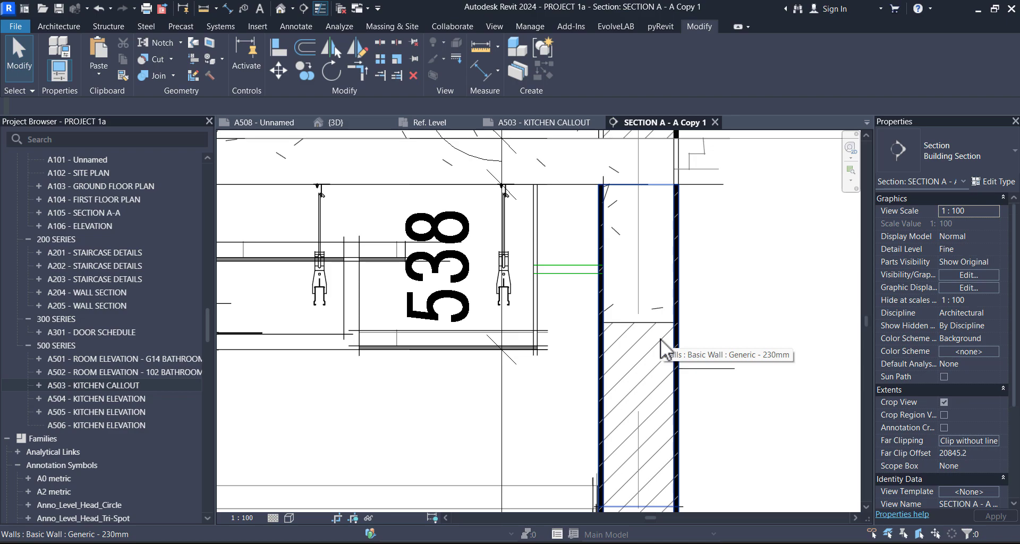
mouse_move(666, 350)
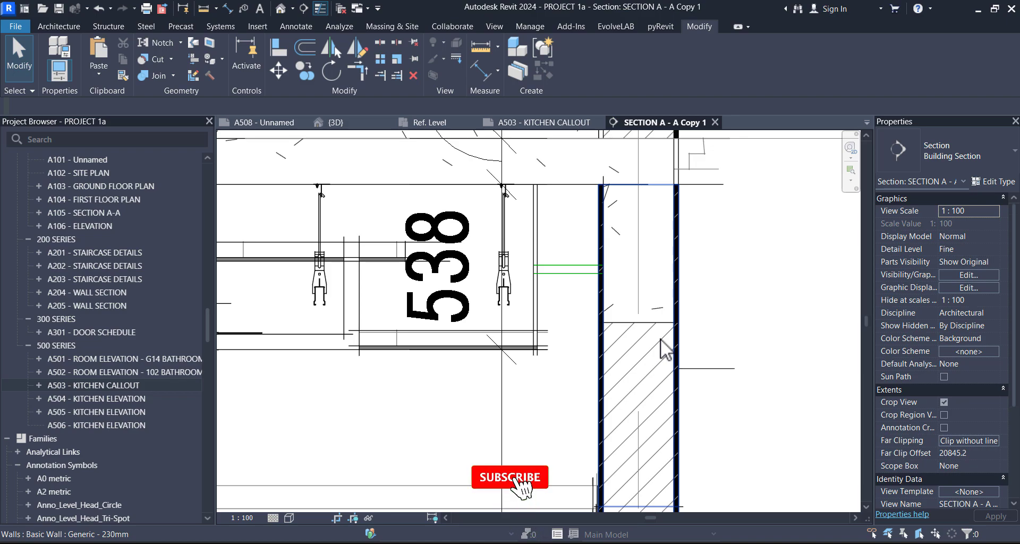
left_click(511, 477)
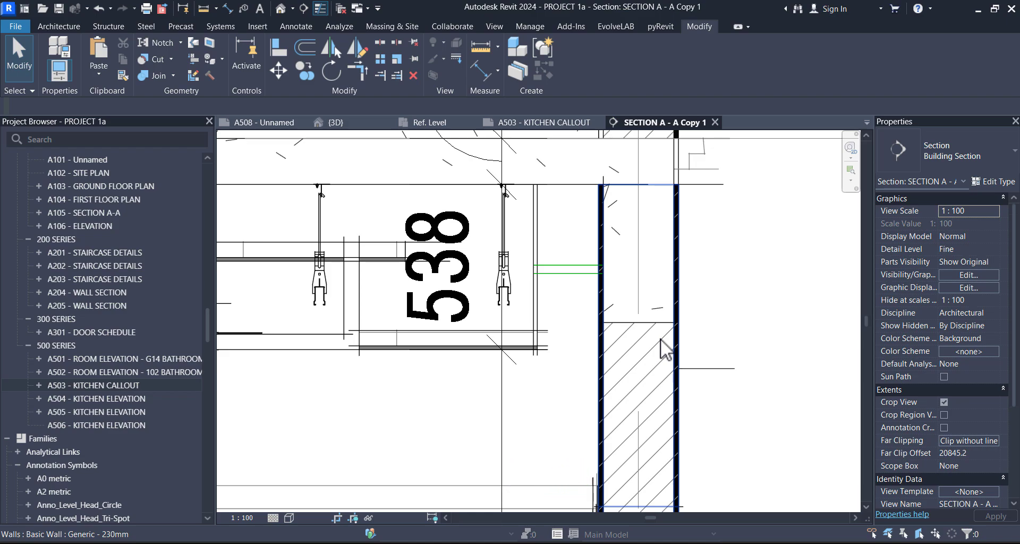
left_click(721, 476)
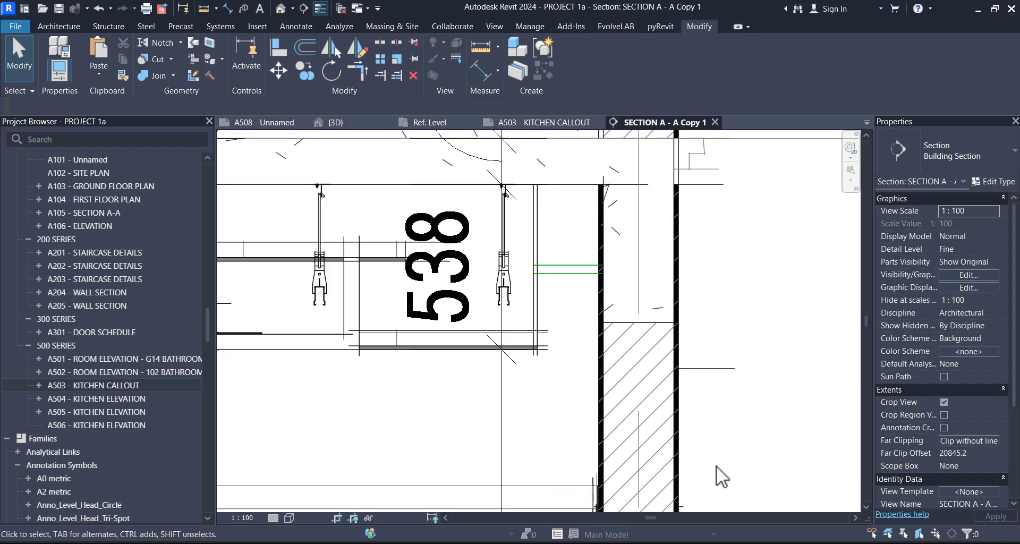